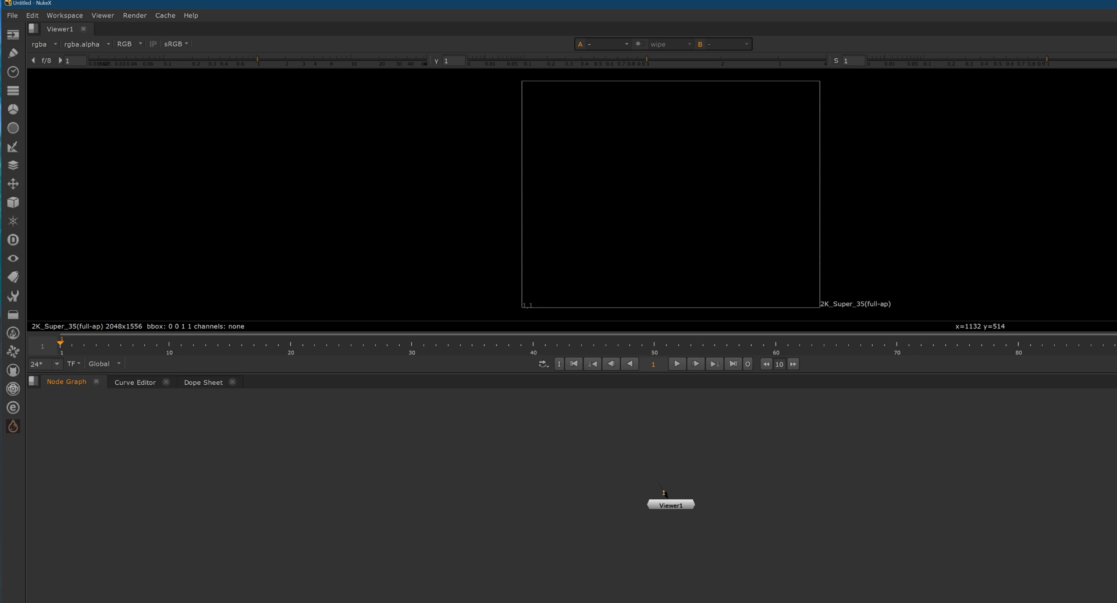
mouse_move(330, 493)
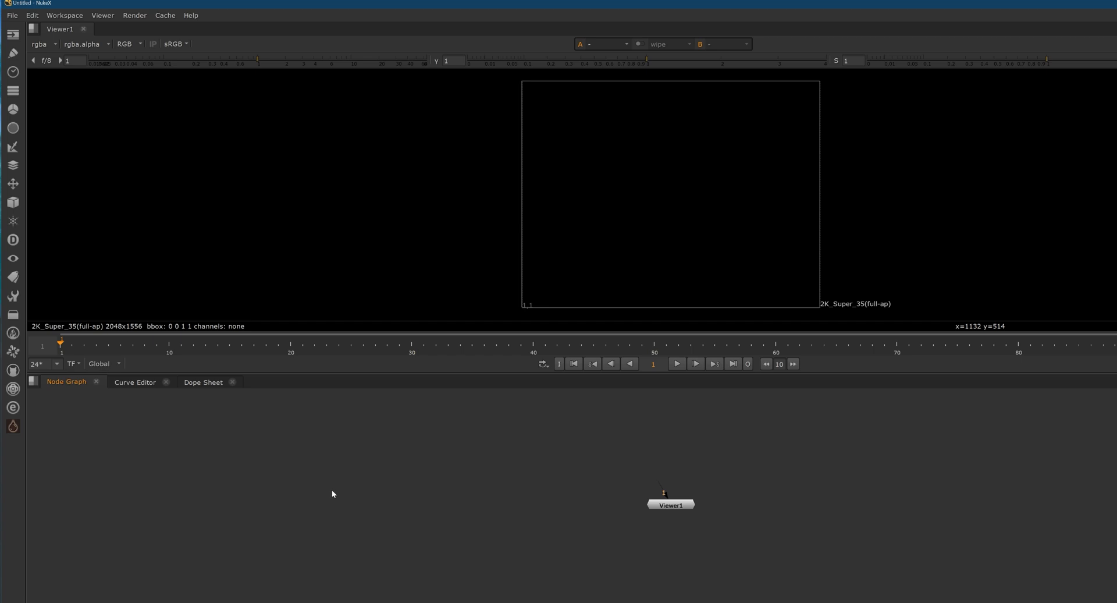
mouse_move(384, 490)
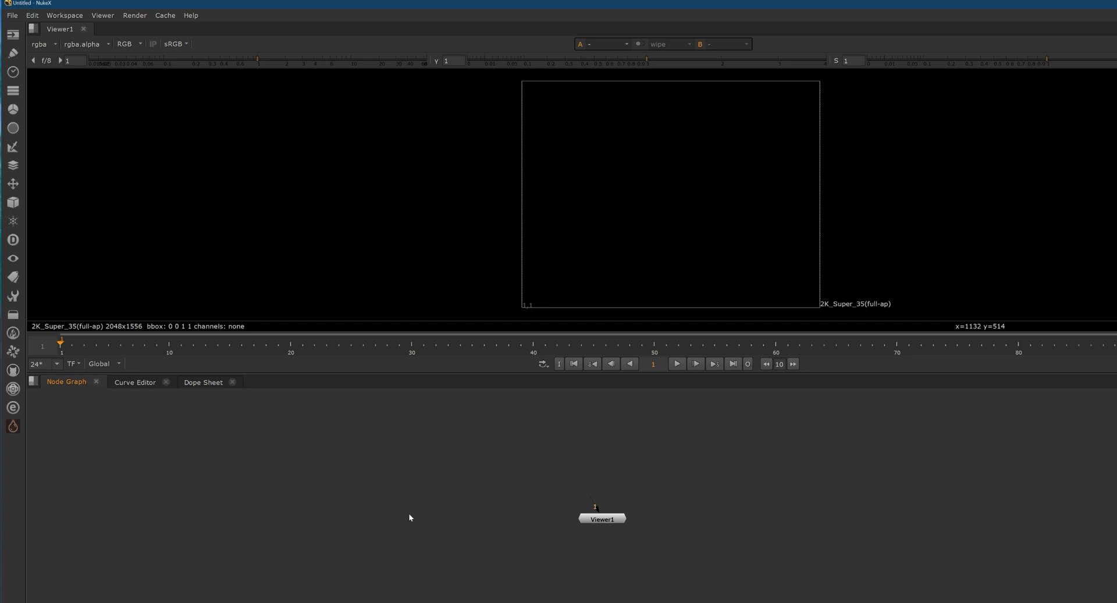
Add Grade and Write nodes, with Grade feeding the viewer and the Write node
drag(602, 518, 515, 568)
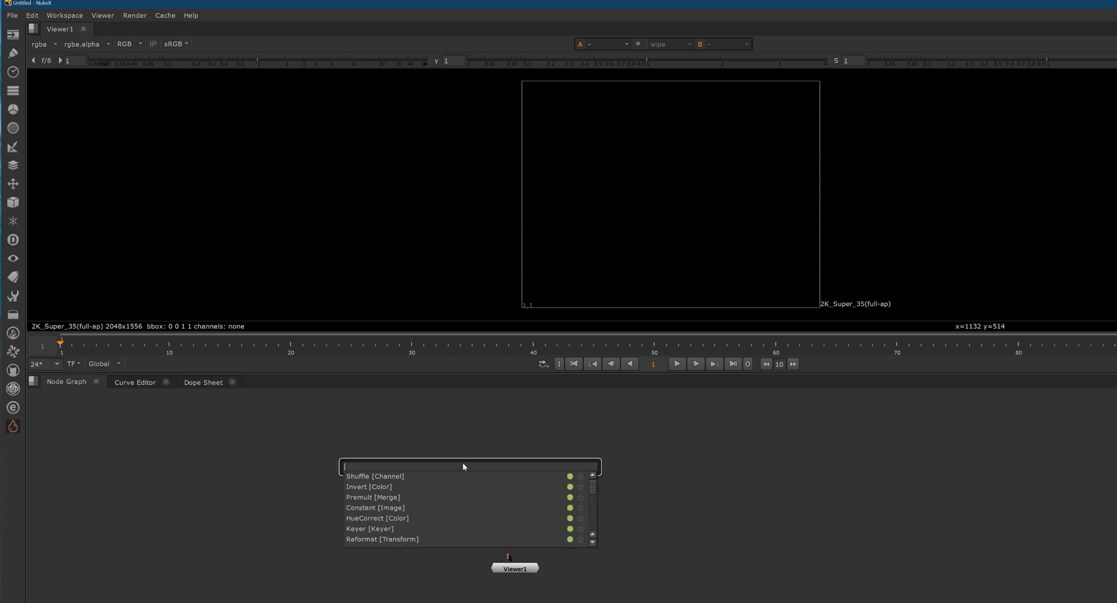
text(real)
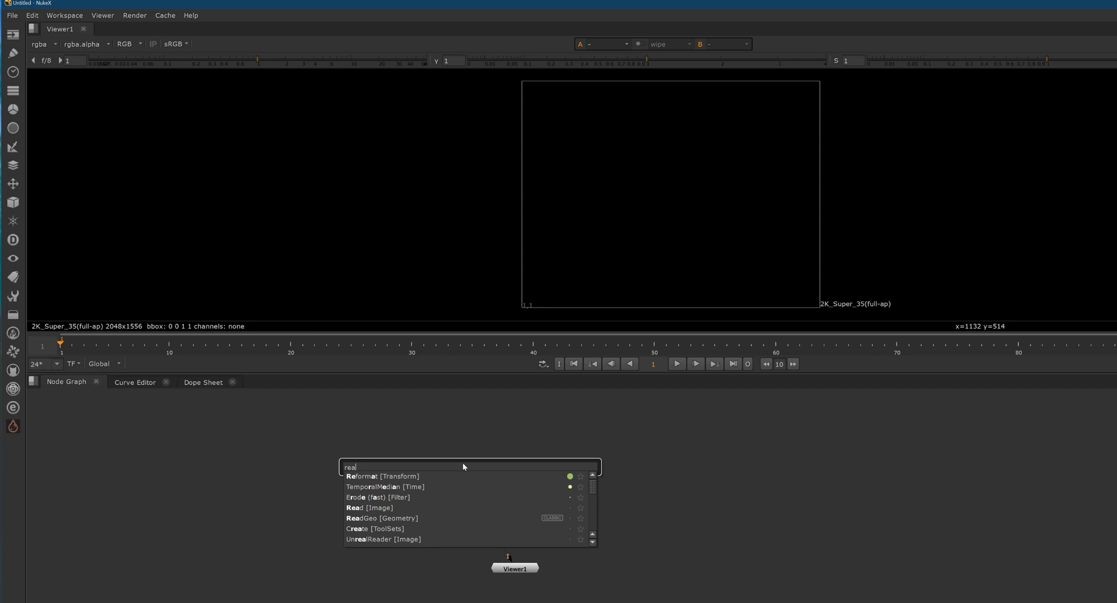
click(363, 508)
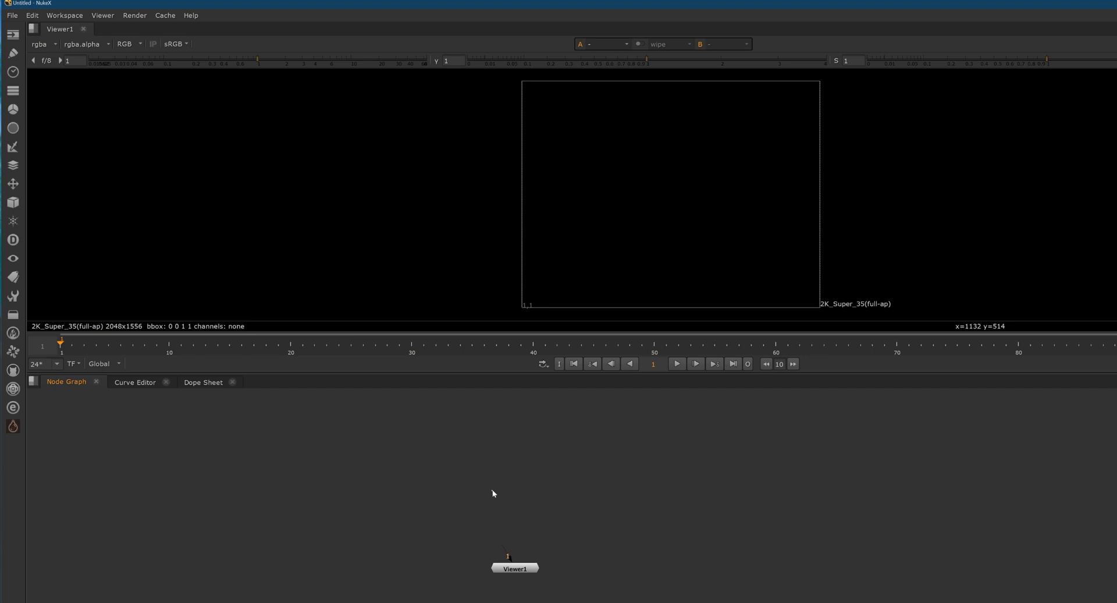
mouse_move(607, 509)
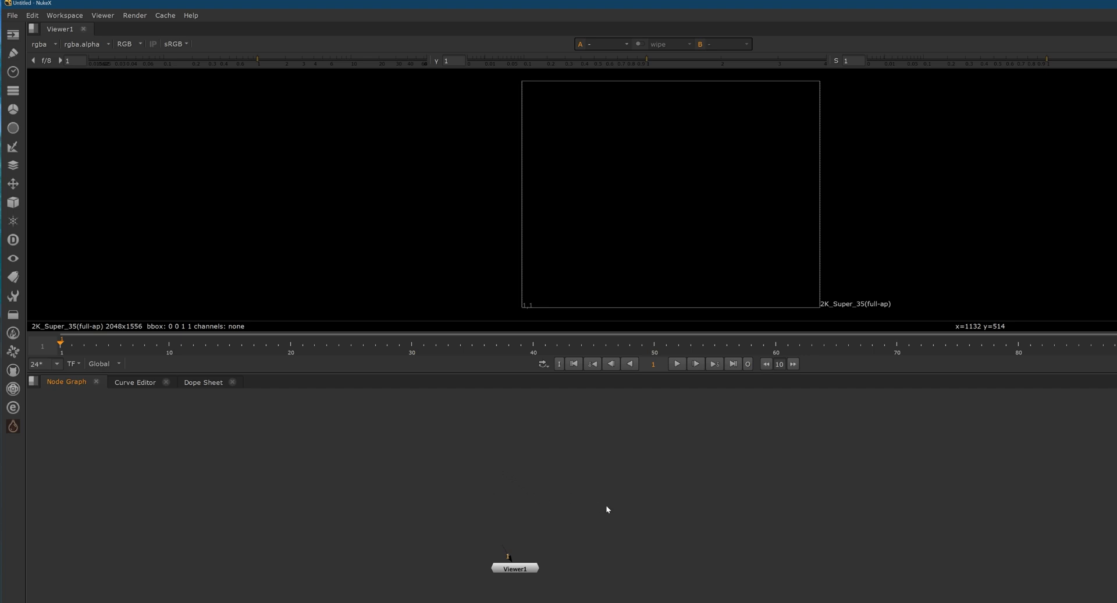
text(wri)
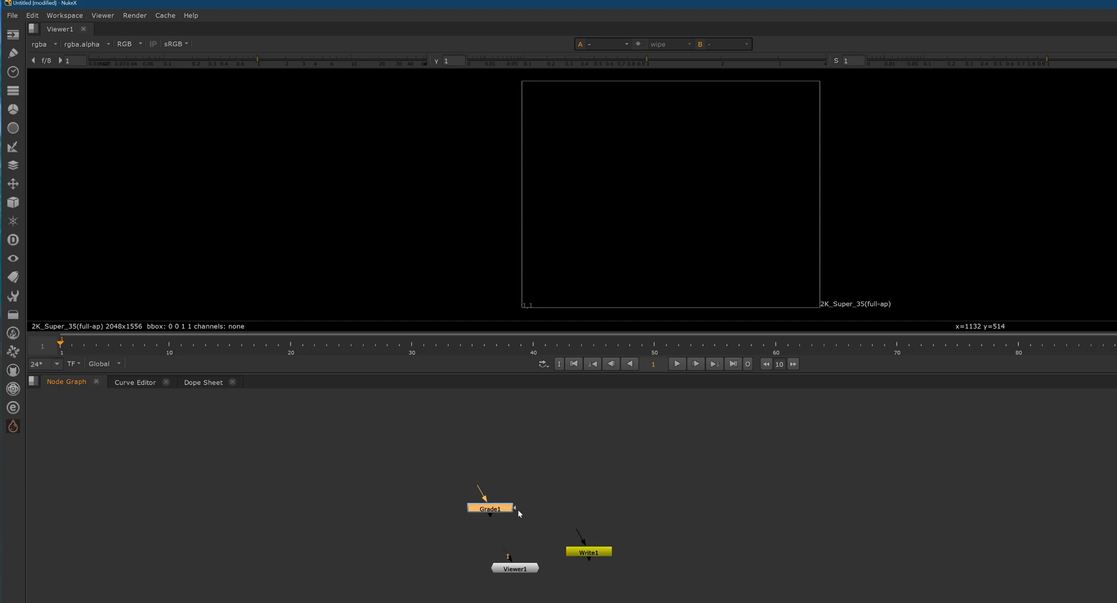
drag(514, 507, 577, 545)
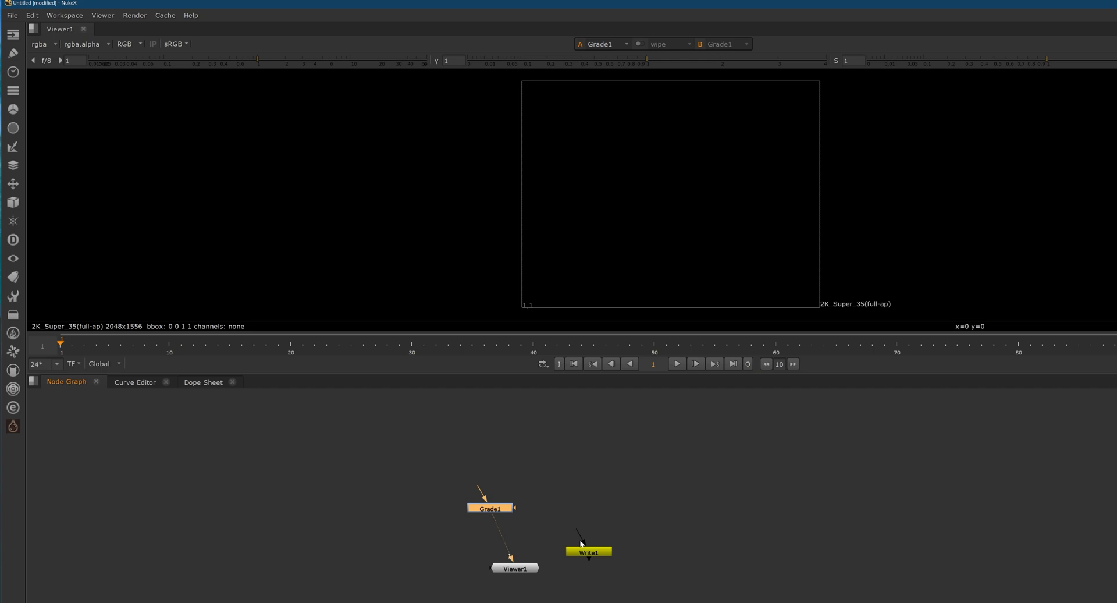
drag(588, 552, 602, 508)
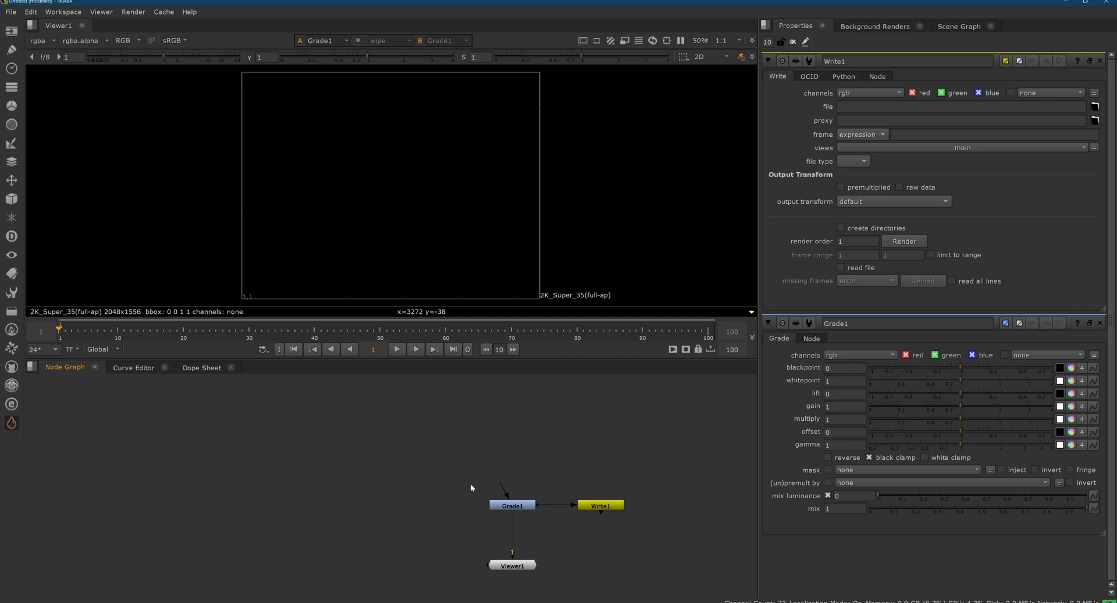
mouse_move(483, 426)
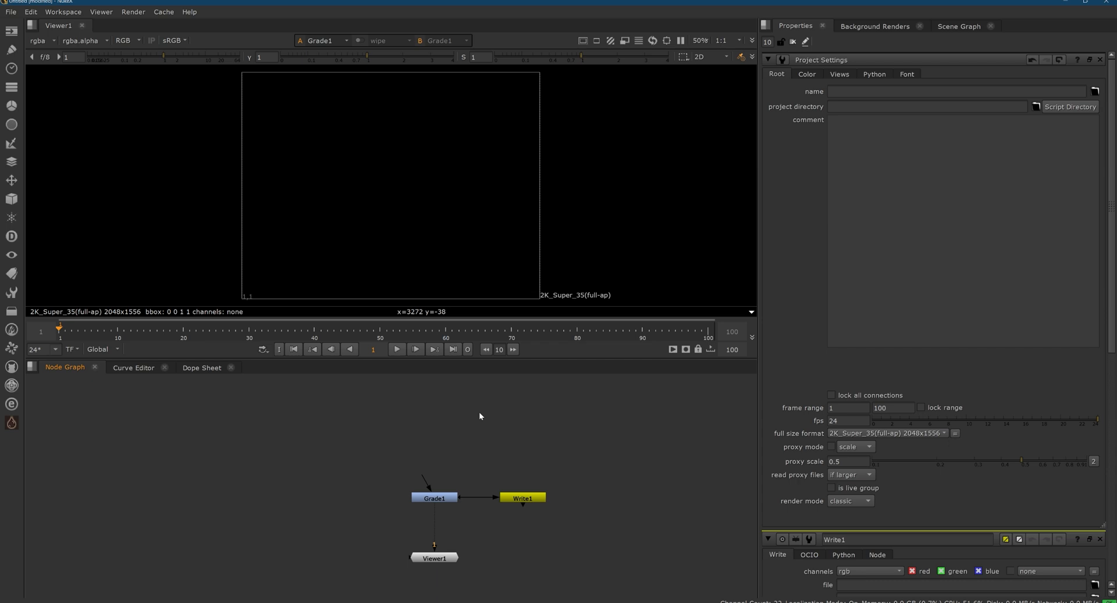
mouse_move(905, 428)
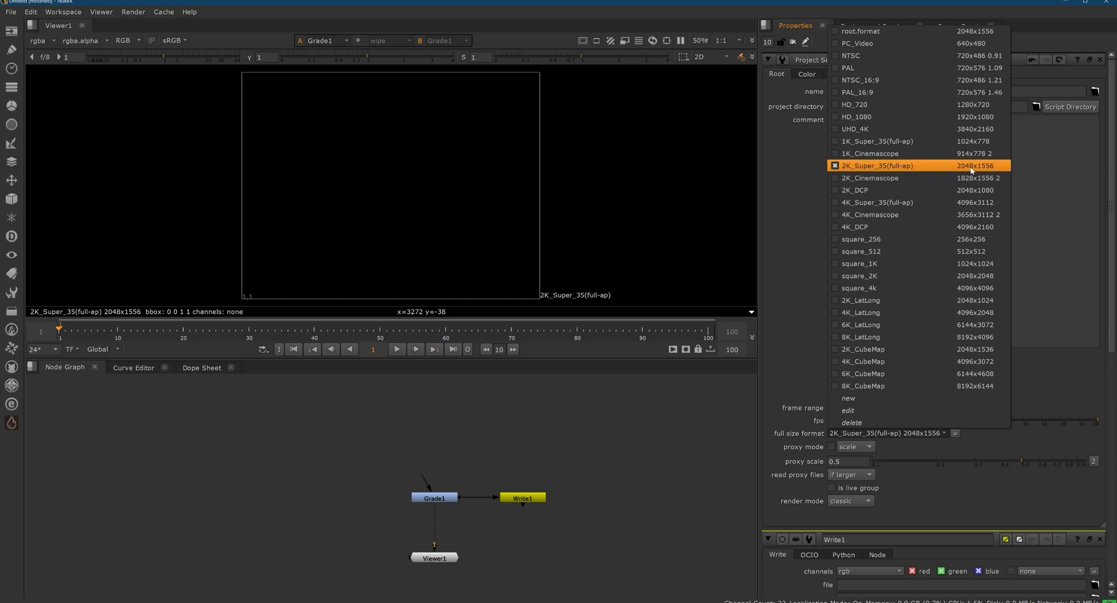
mouse_move(872, 397)
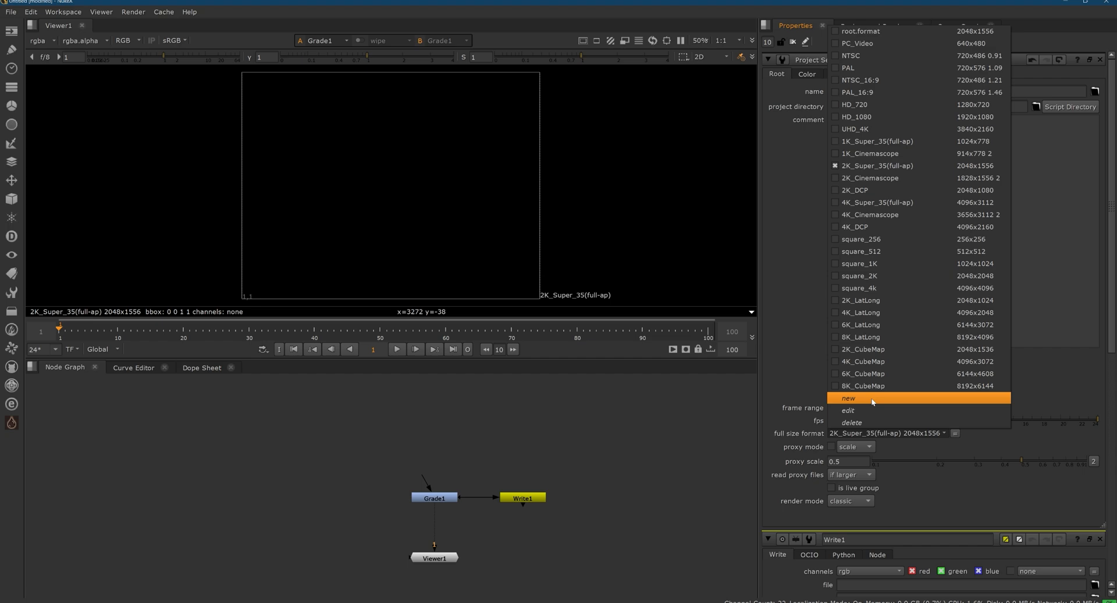
mouse_move(607, 430)
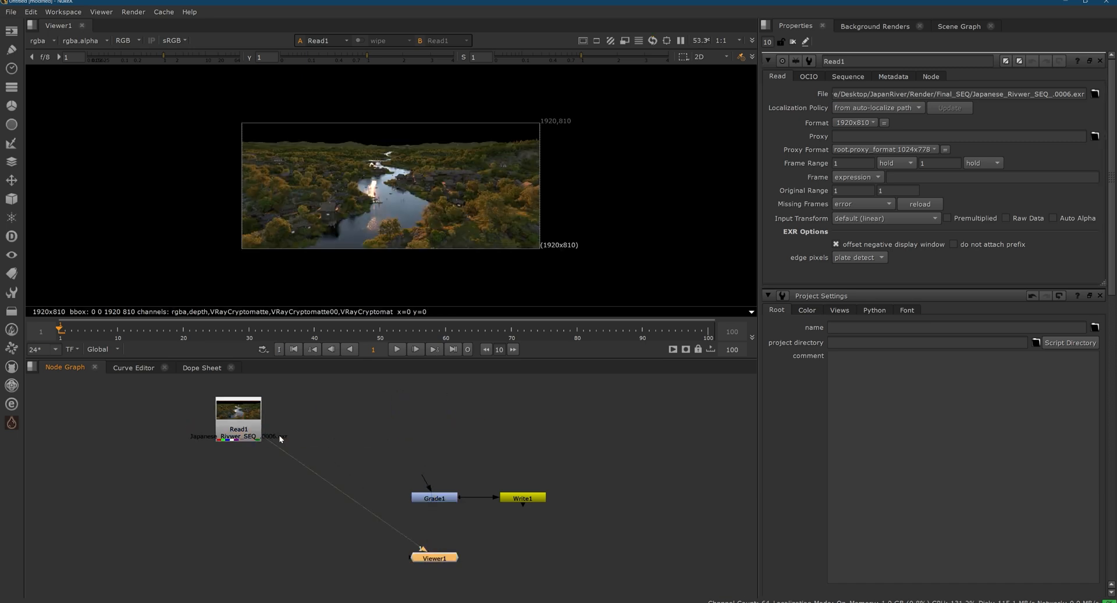
mouse_move(323, 546)
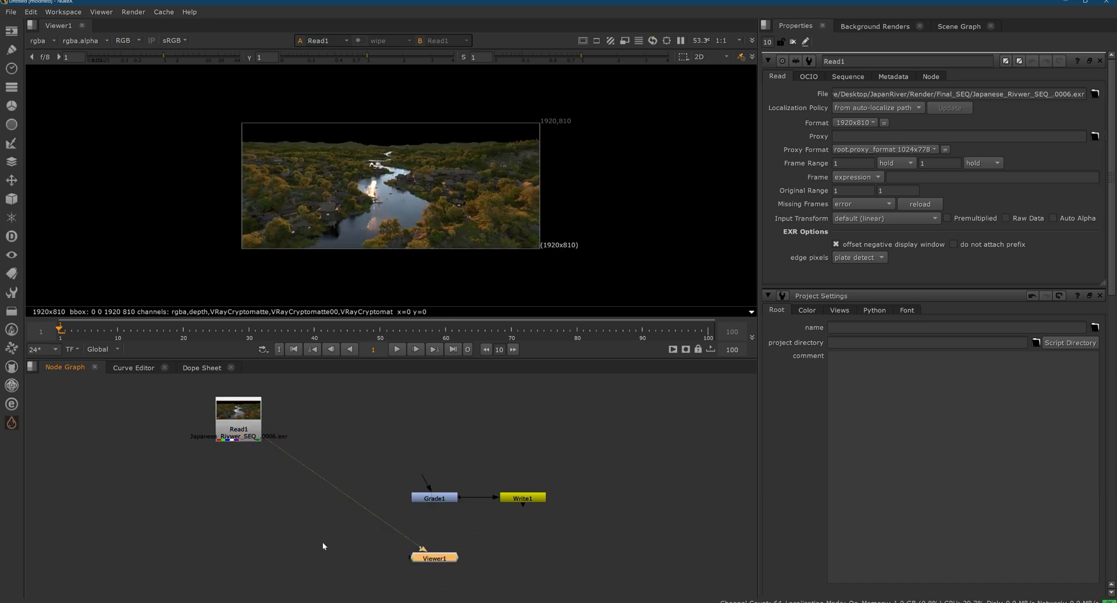
Reposition the river village Read node in the node graph
drag(238, 419, 241, 439)
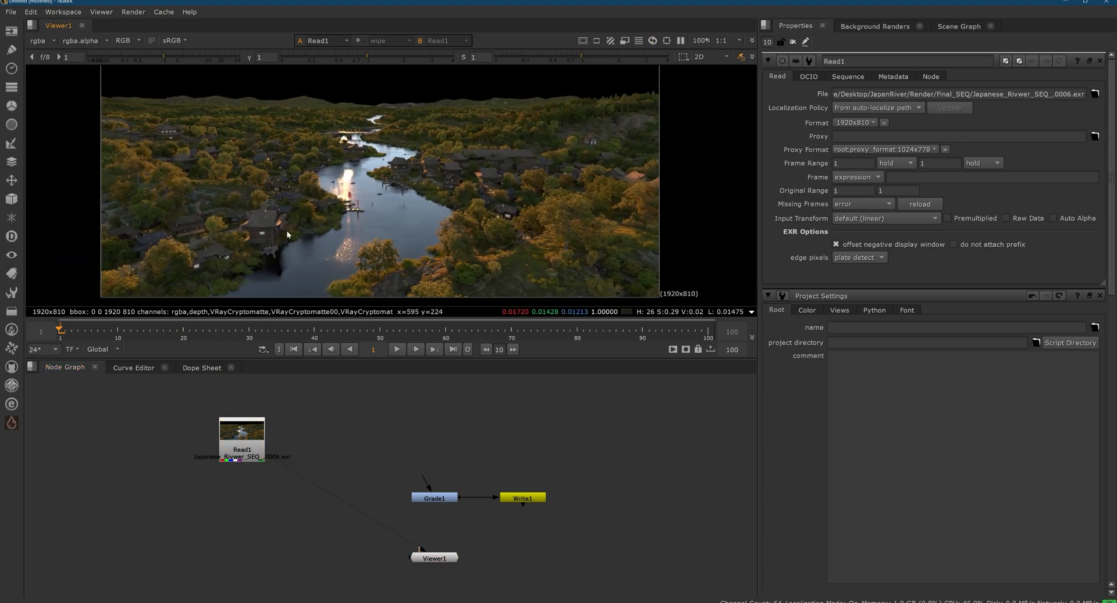
mouse_move(225, 126)
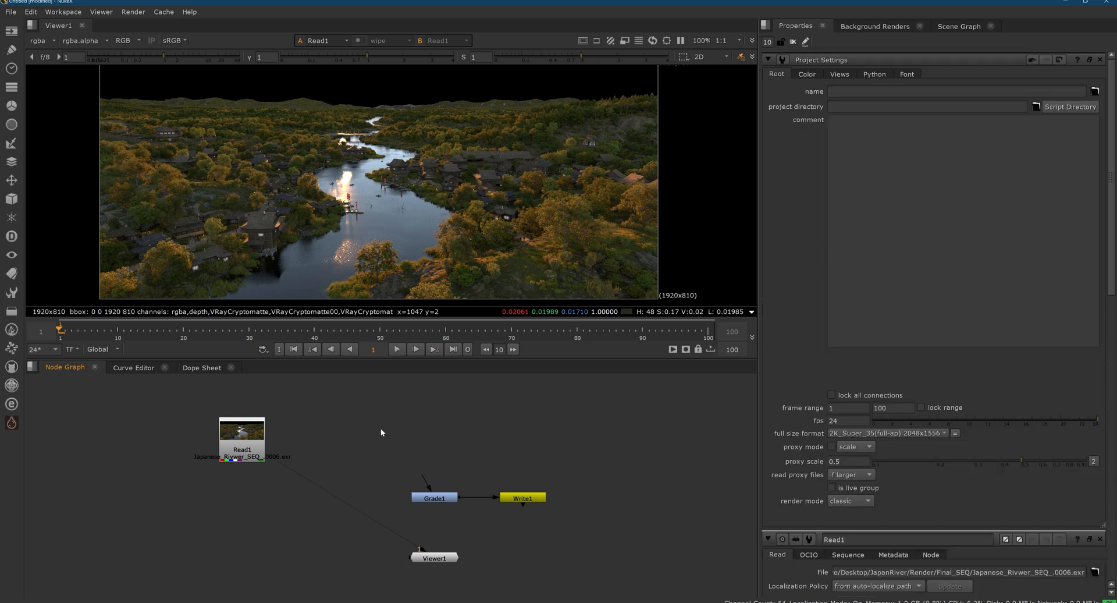
mouse_move(753, 451)
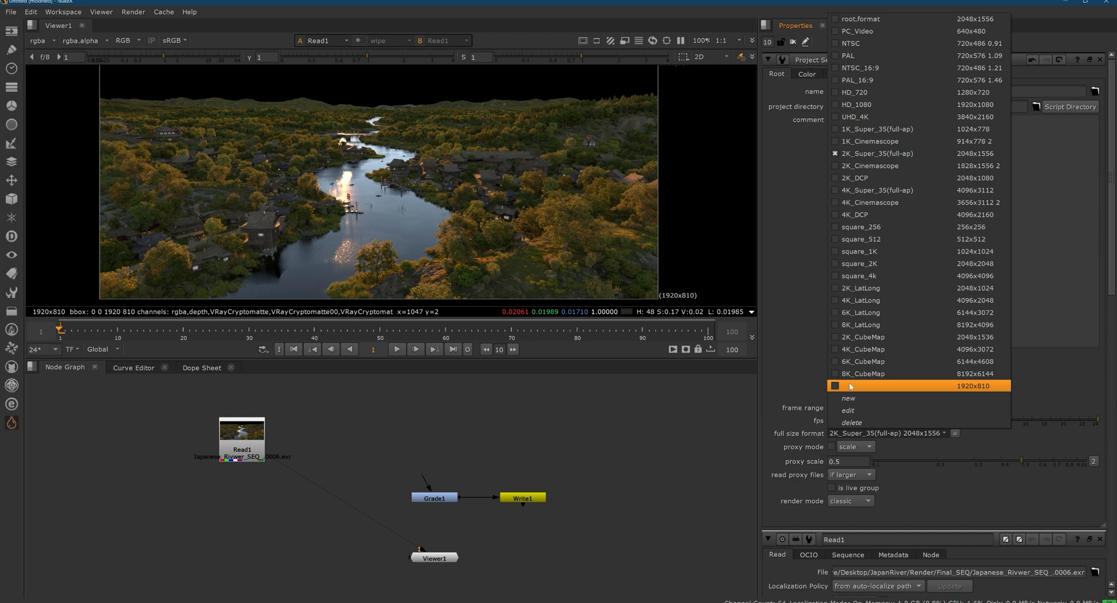
mouse_move(892, 390)
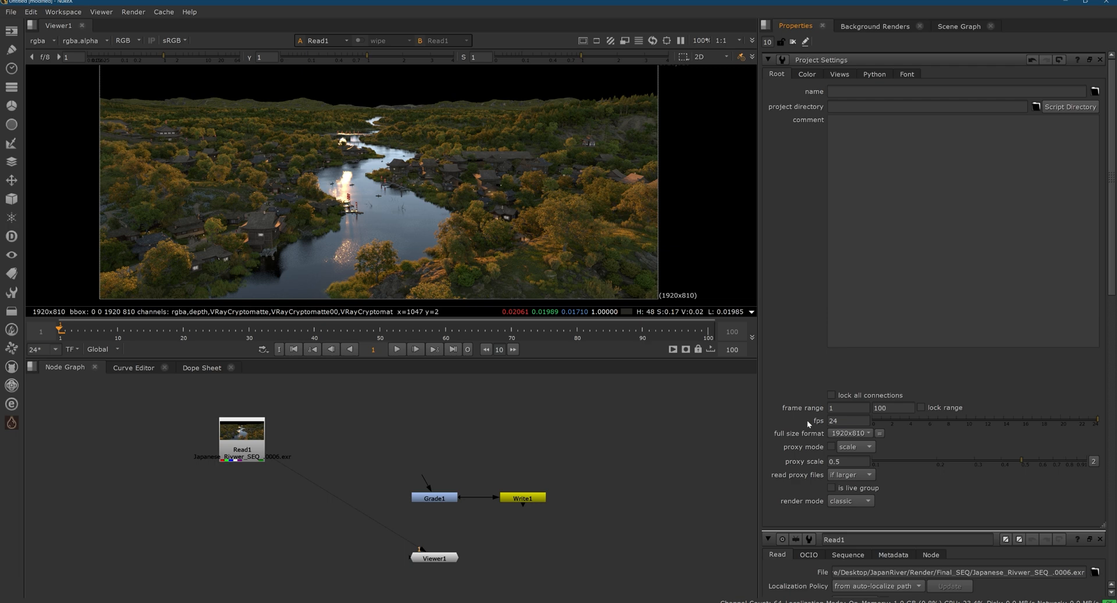
mouse_move(222, 447)
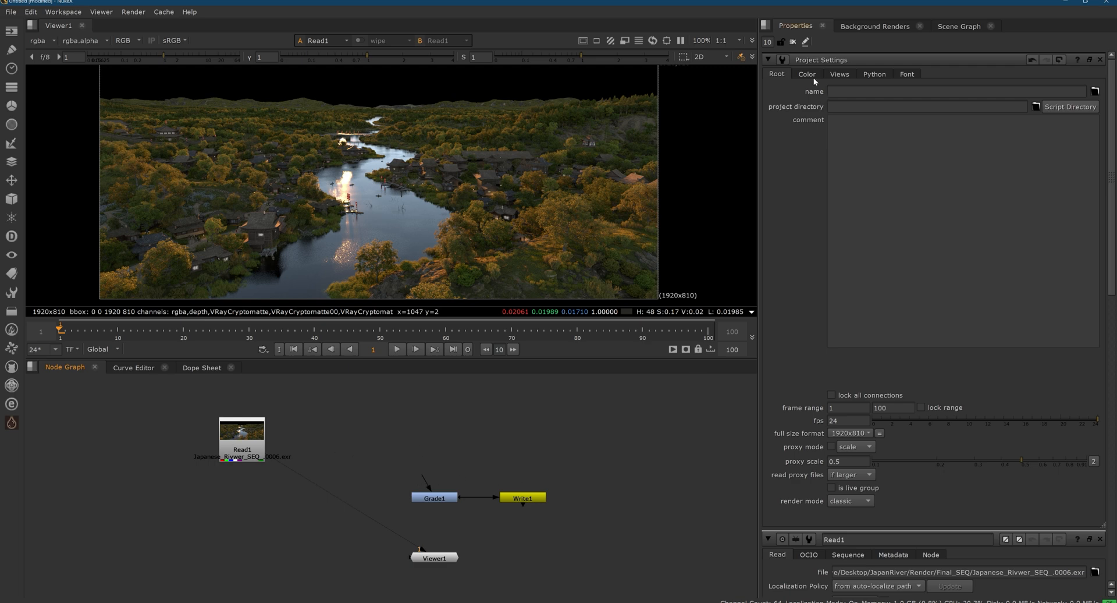
Switch the project's colour management to OCIO
click(807, 74)
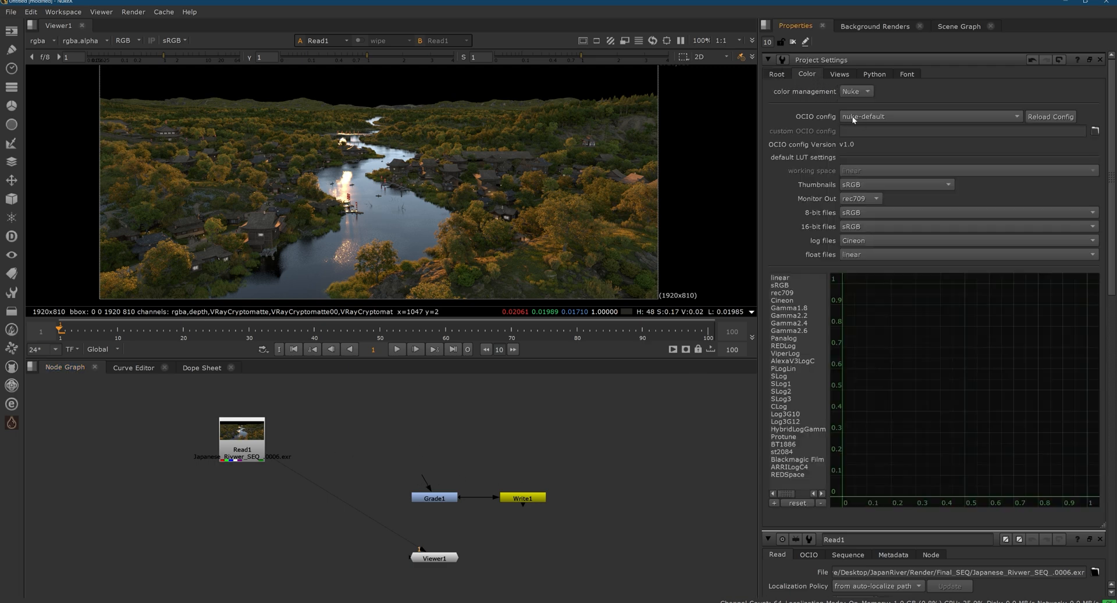
mouse_move(844, 131)
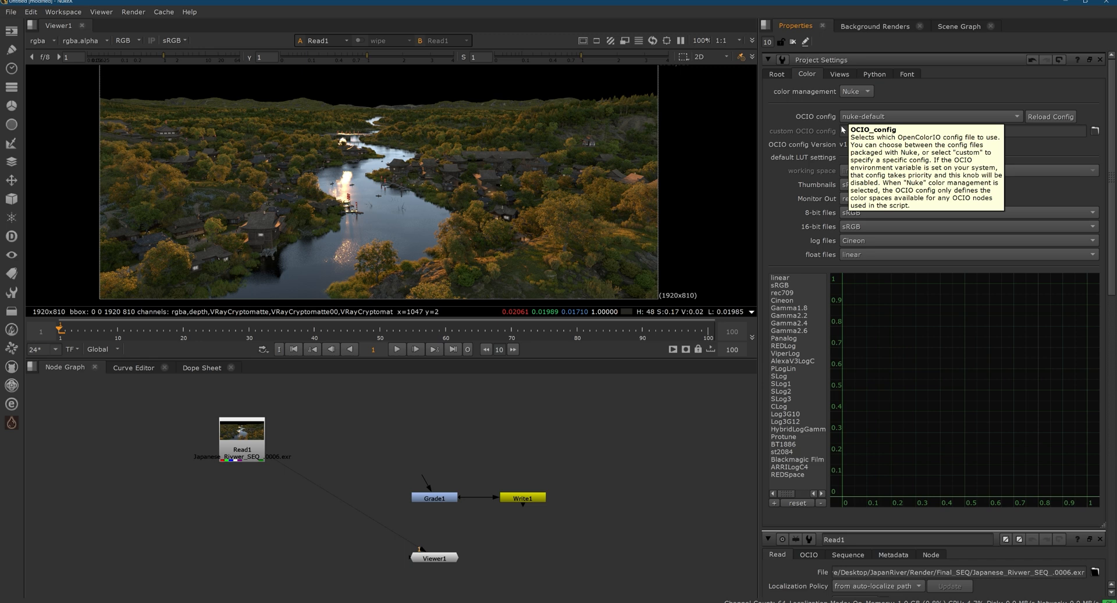
click(857, 91)
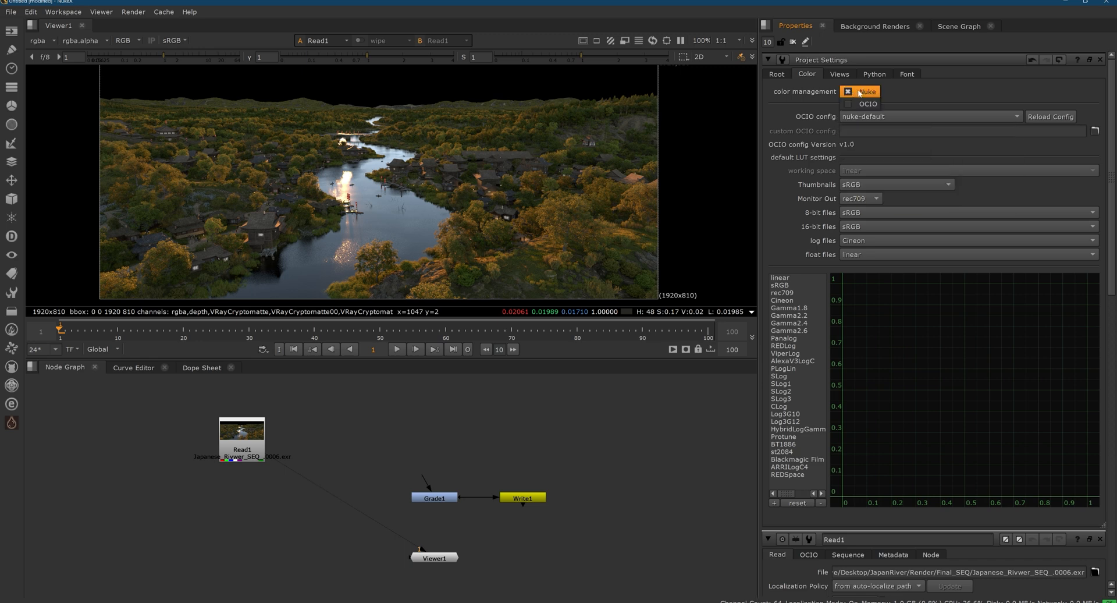
click(848, 105)
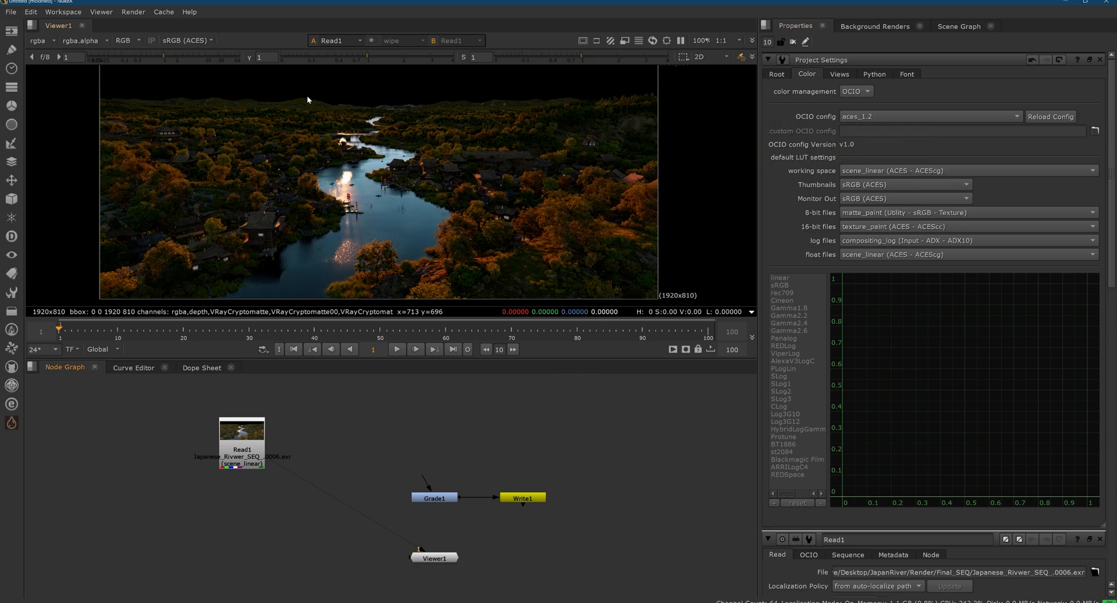
Keep sRGB (ACES) as the viewer display transform and attach the Grade beneath the Read node
click(187, 39)
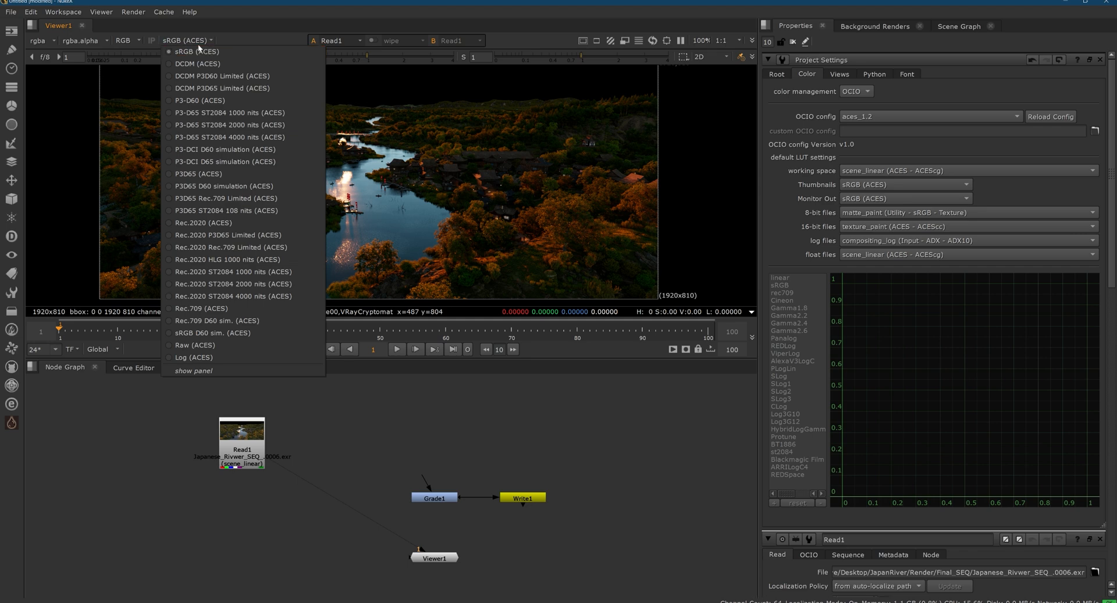
click(196, 51)
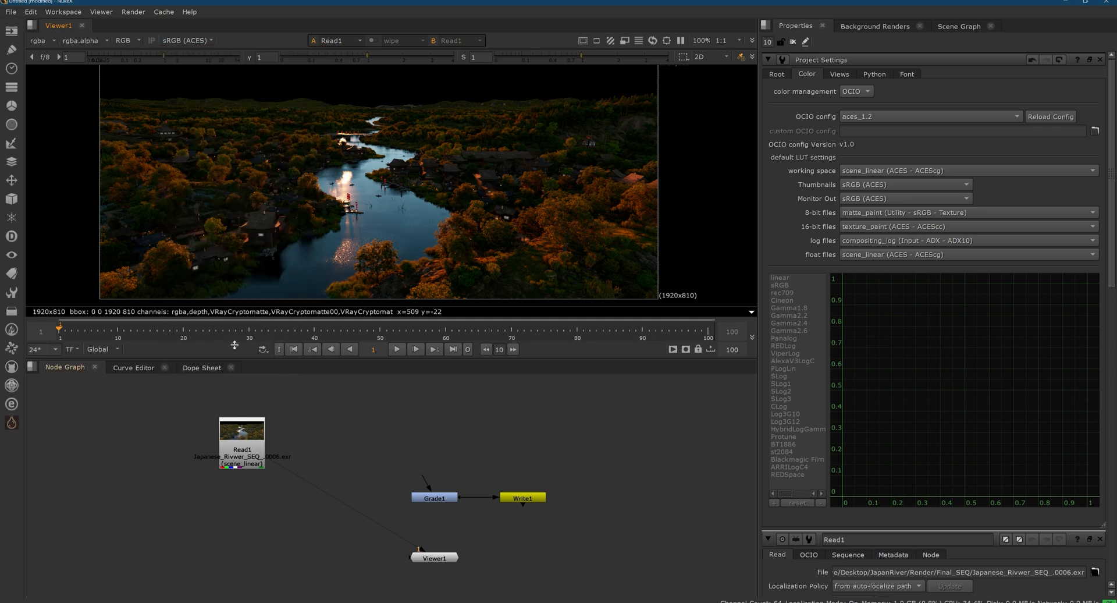
drag(242, 440, 357, 422)
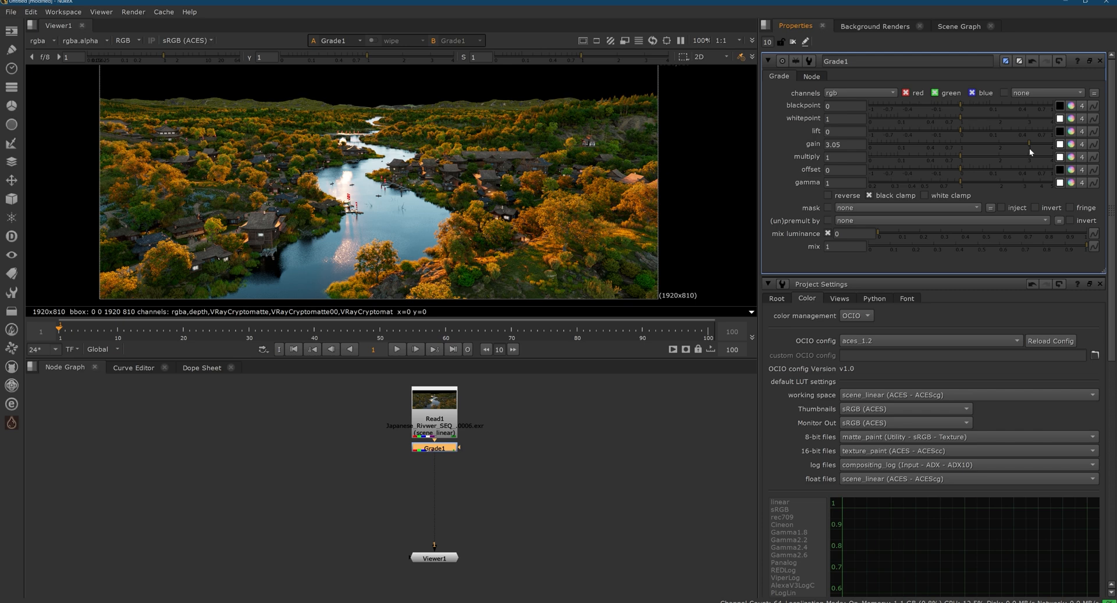
Raise Grade1's gain to brighten the render and add a Cryptomatte node
drag(1030, 152, 1012, 161)
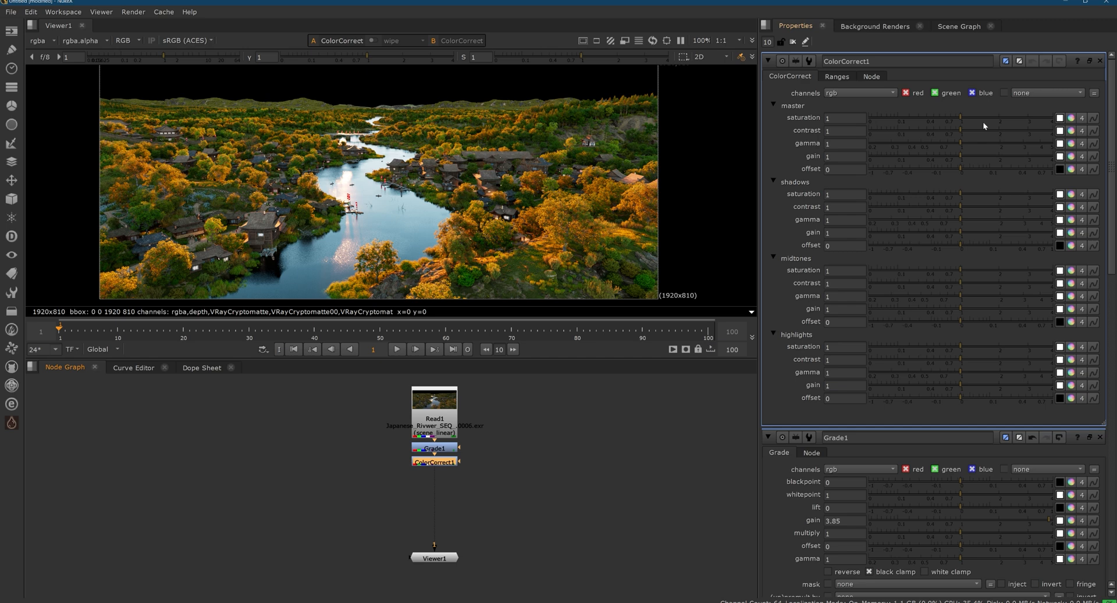
text(1.32)
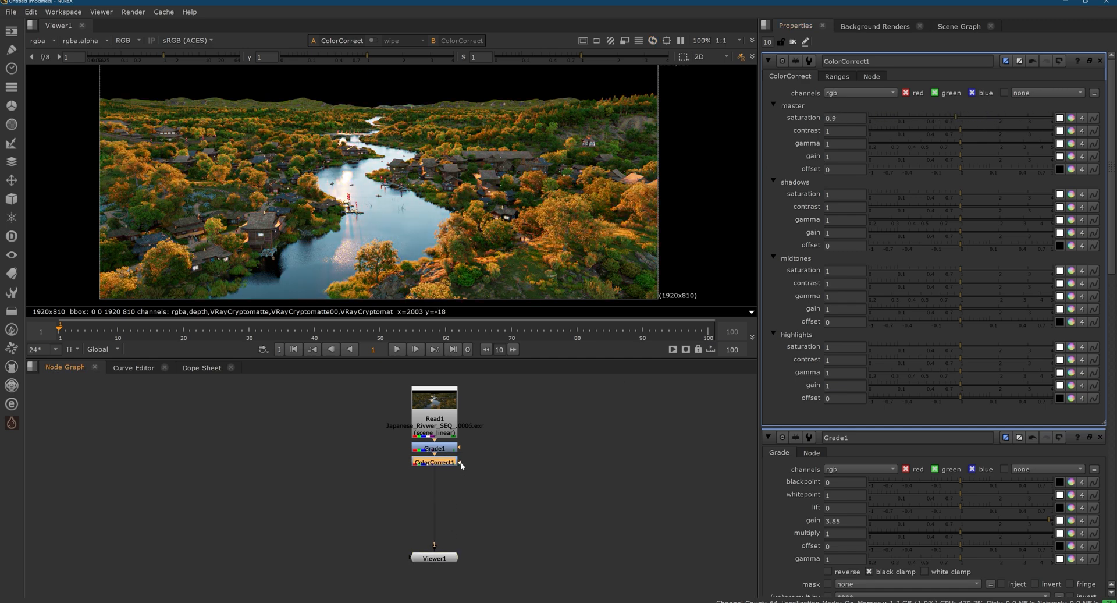
drag(459, 464, 536, 462)
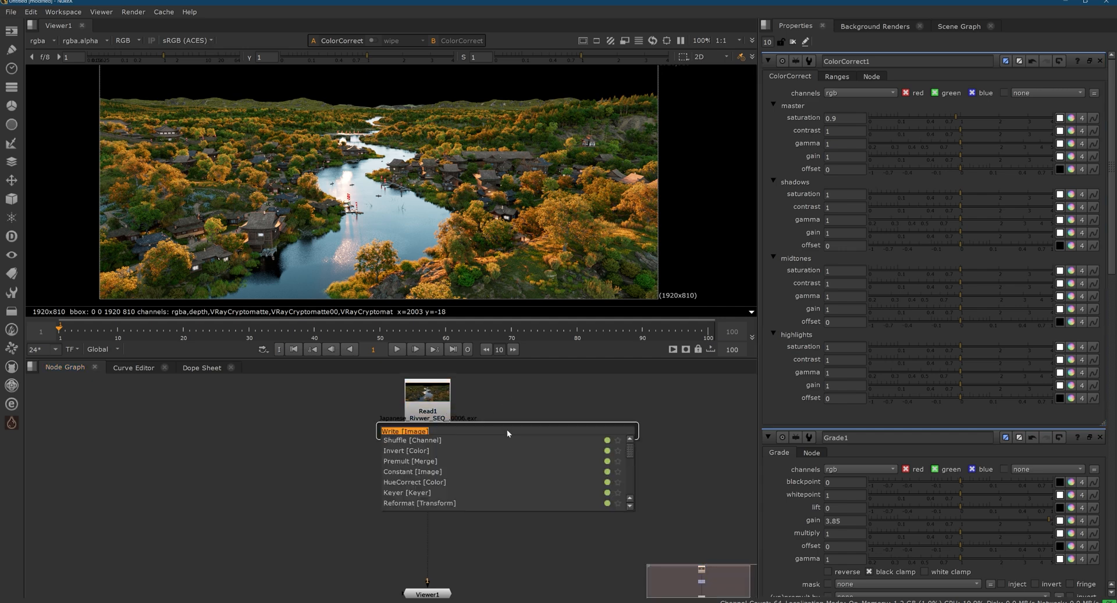
text(cryptoma)
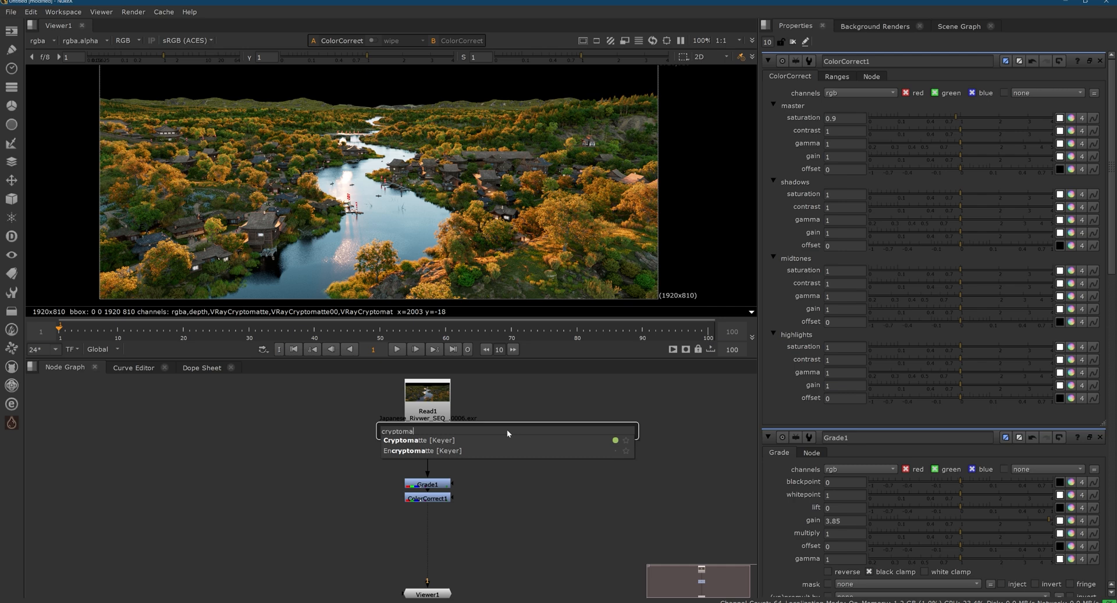
click(419, 440)
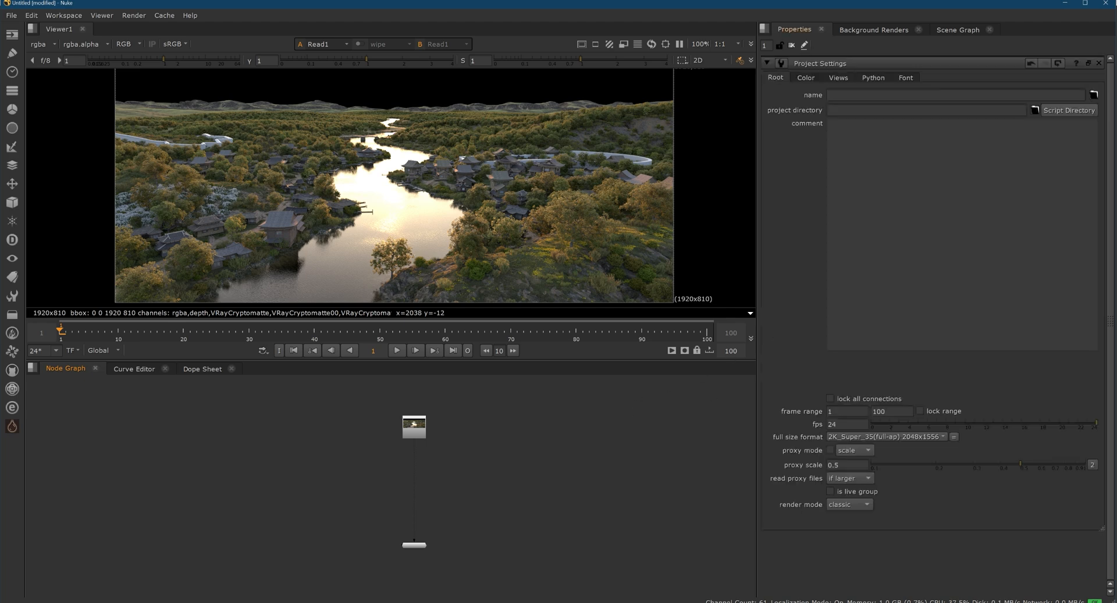
Set the project format to 1920x810 and colour management to OCIO with the aces_1.2 config
click(883, 435)
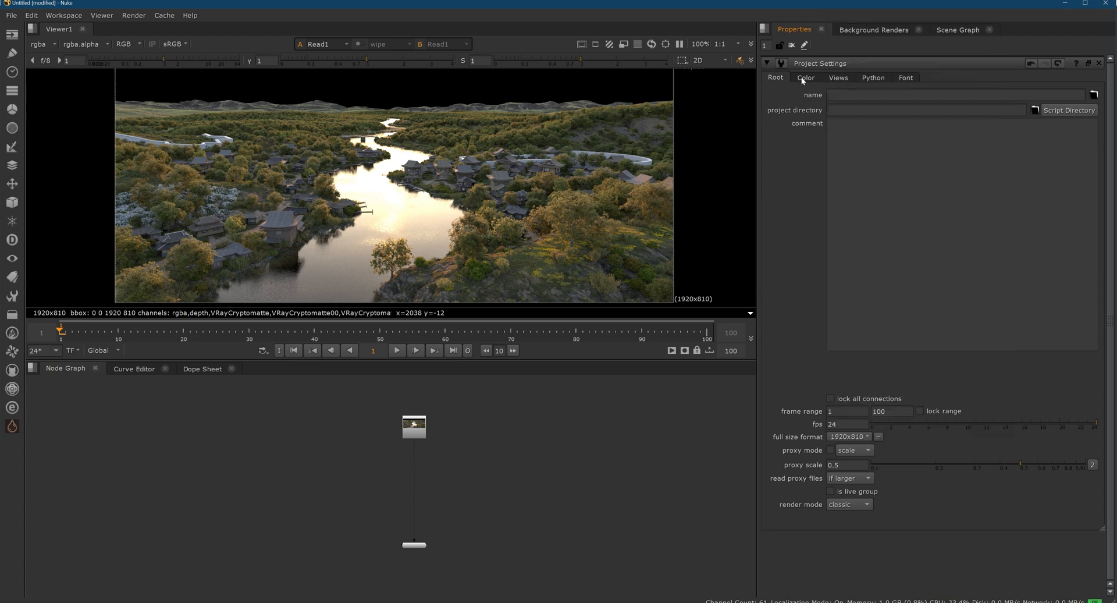
click(806, 77)
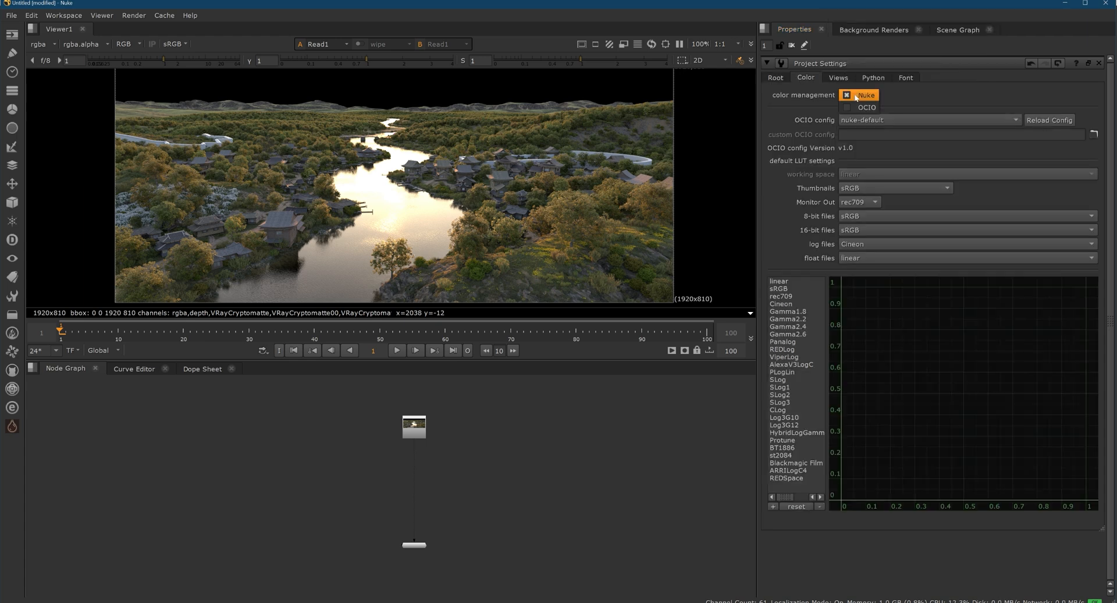
click(866, 107)
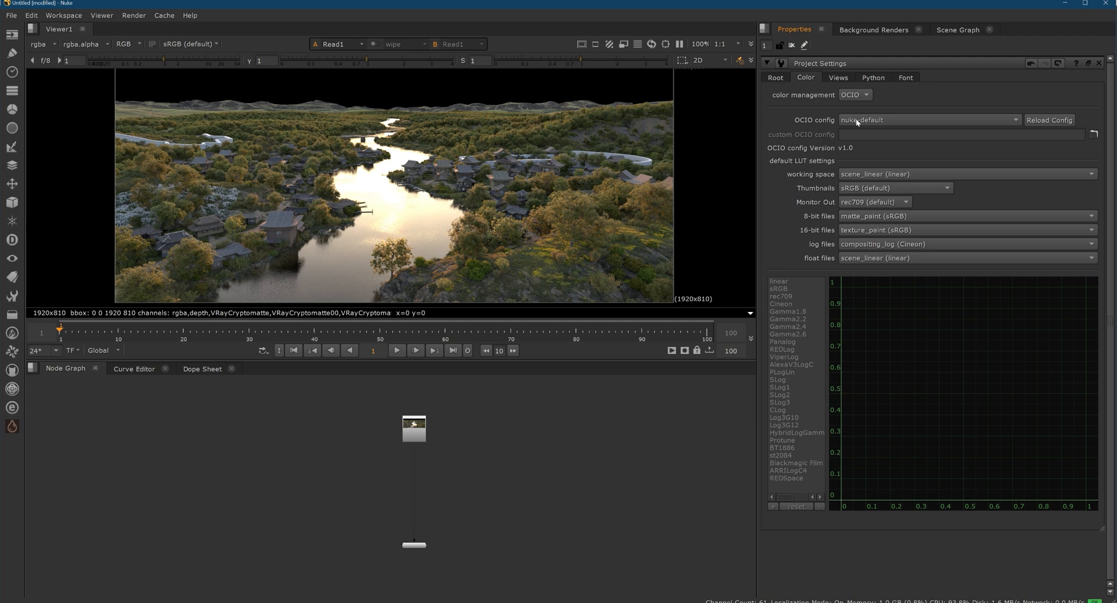
click(929, 120)
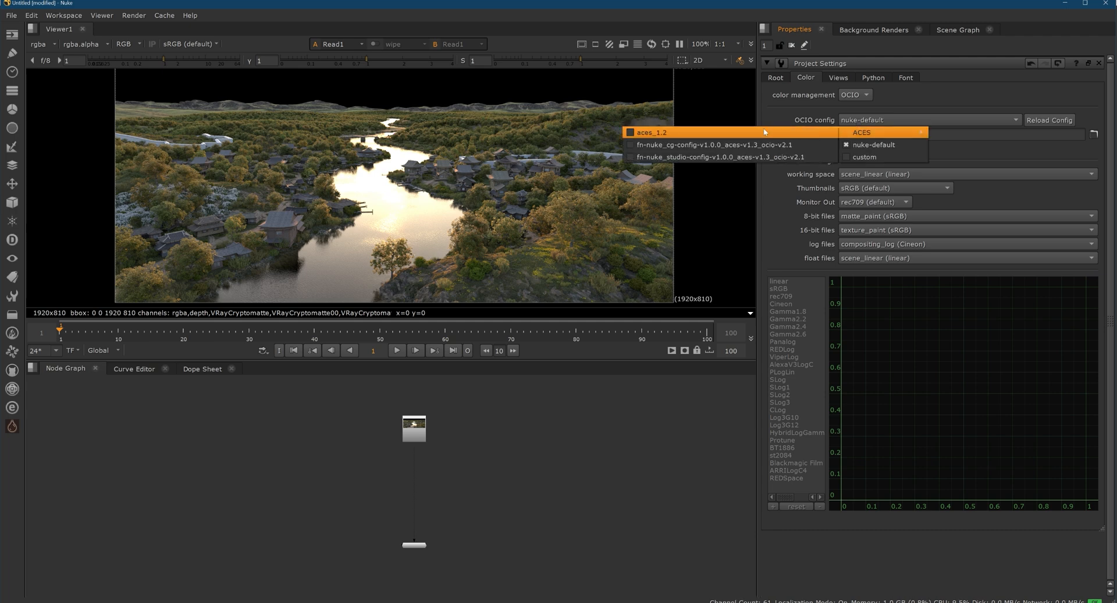
click(651, 132)
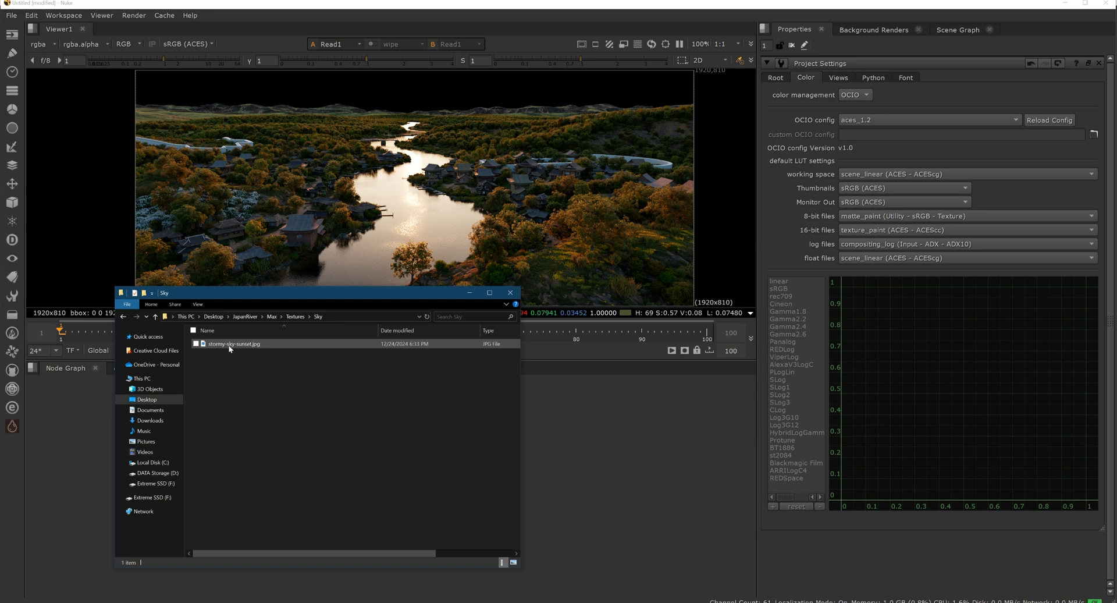
Import the stormy sky sunset image and set its input transform to an output colourspace
click(234, 343)
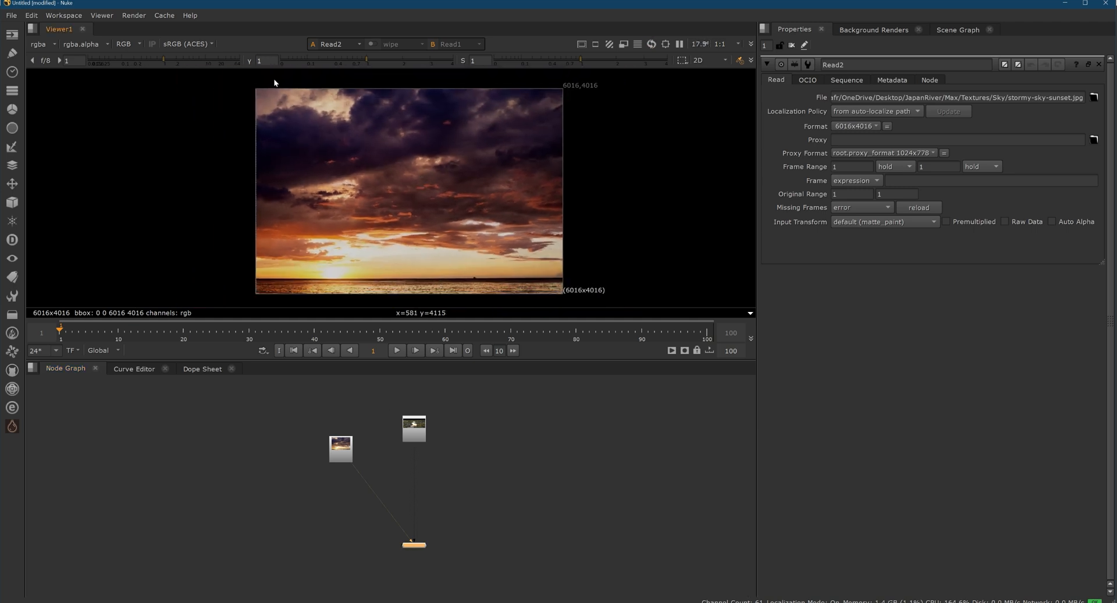
mouse_move(204, 48)
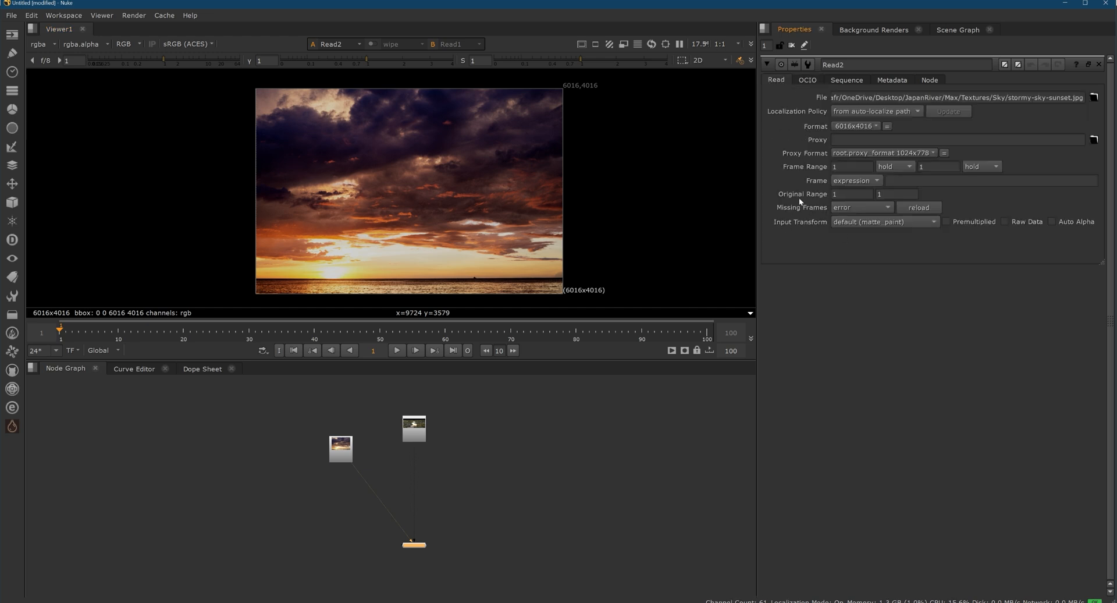
click(883, 222)
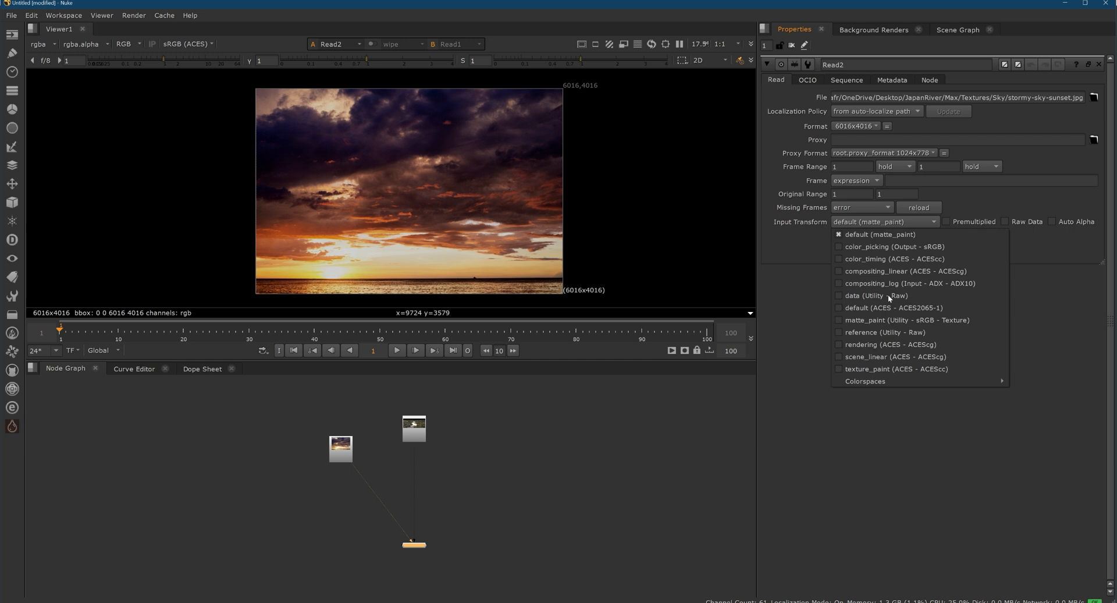
click(895, 246)
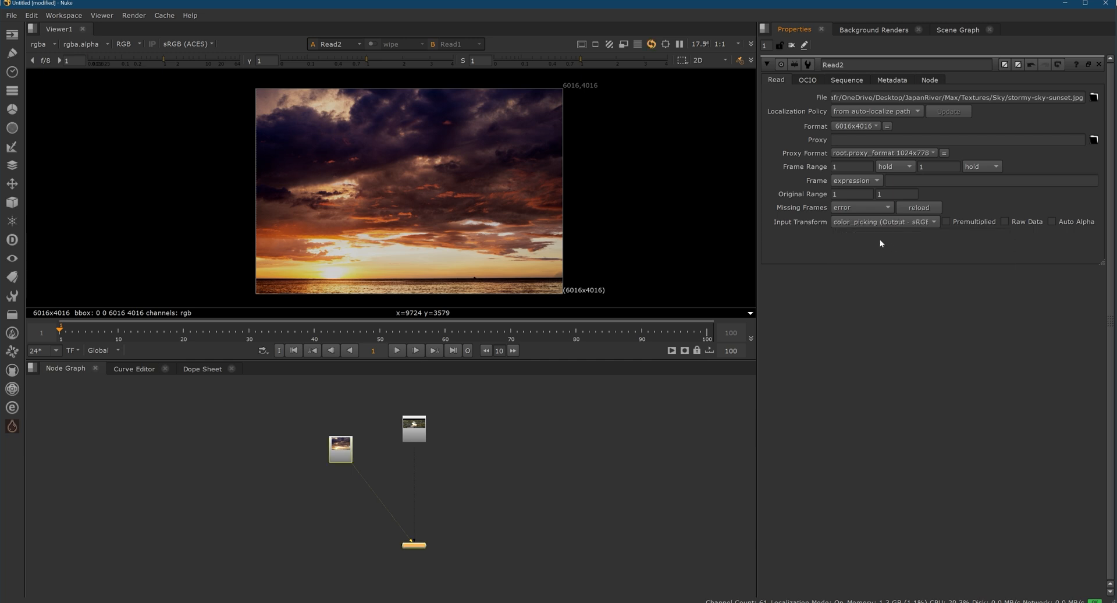
click(883, 221)
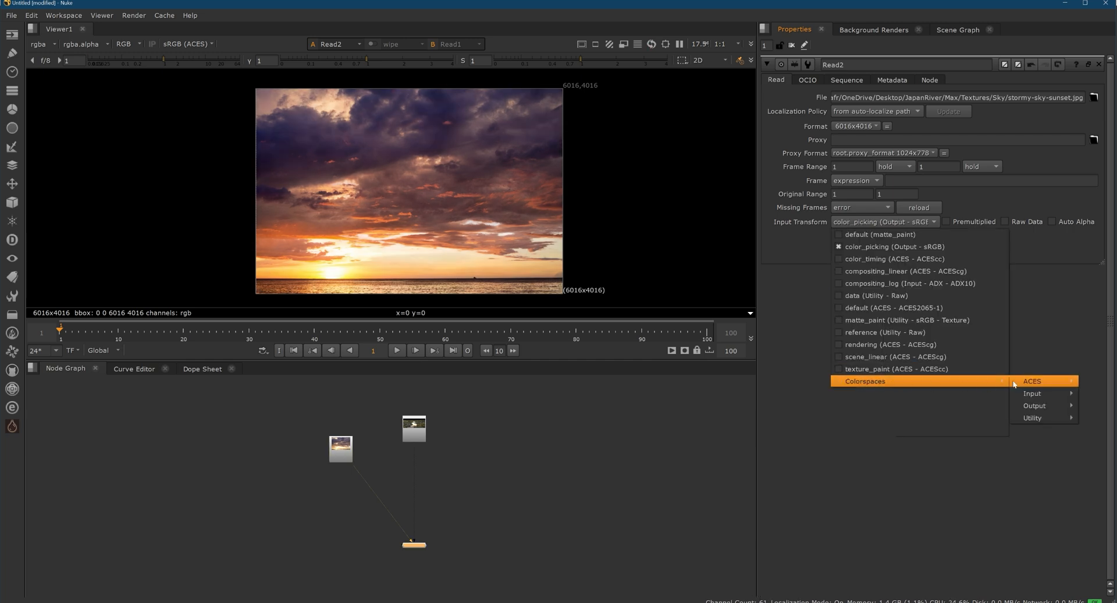
mouse_move(1034, 406)
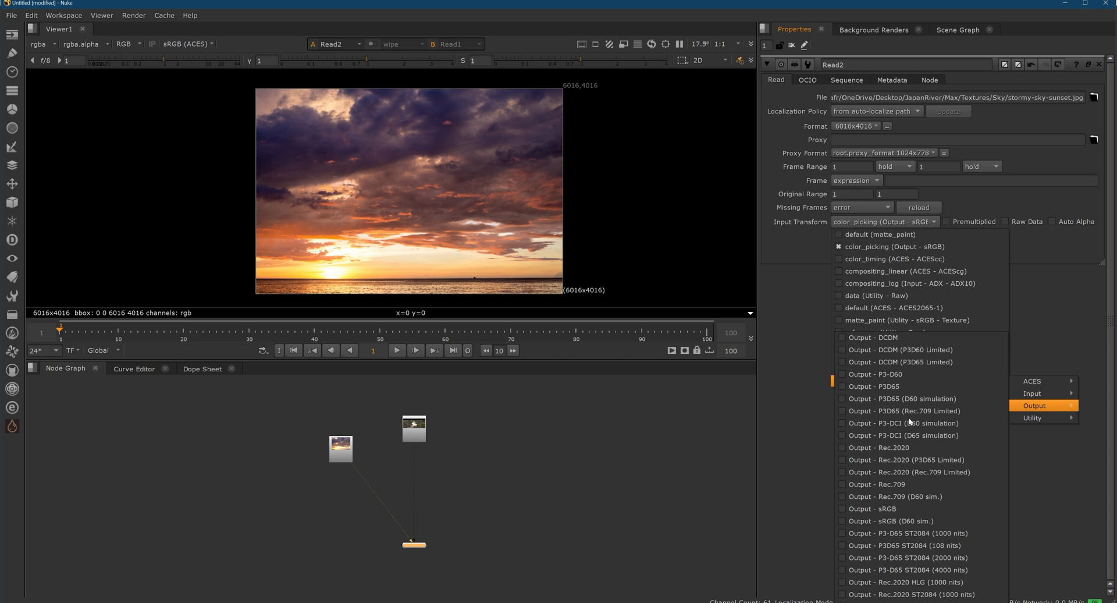
click(876, 508)
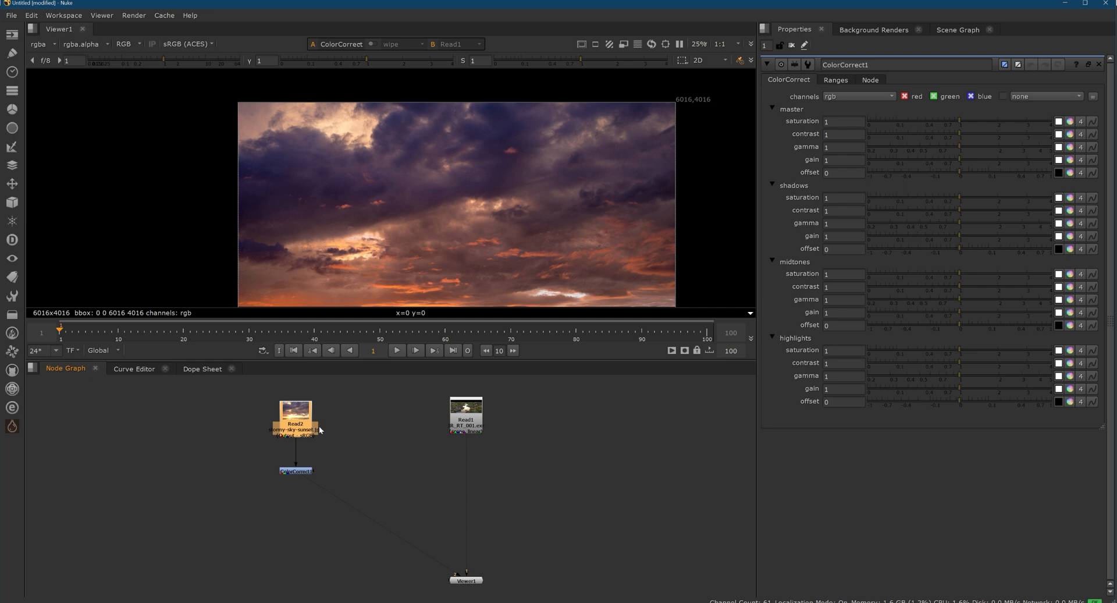
Add a HueCorrect node to the sky branch
text(hu)
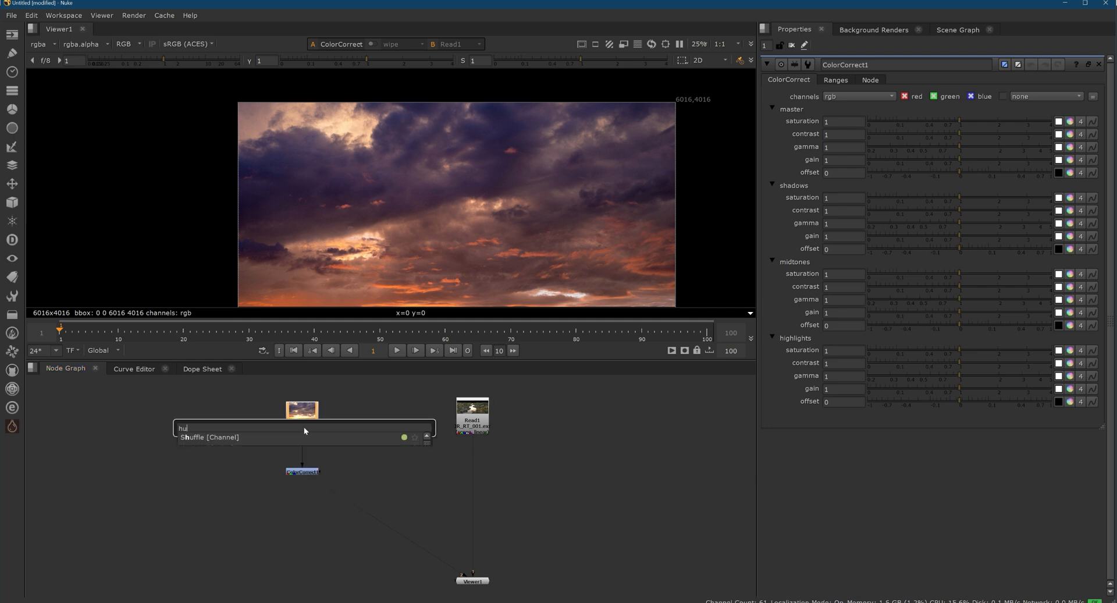
text(e)
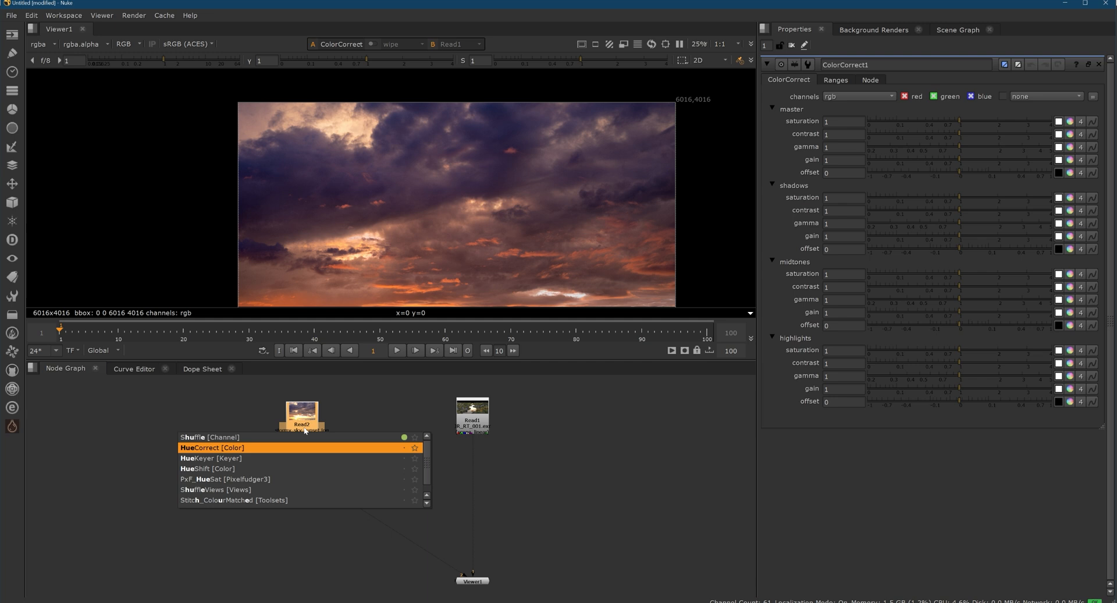
click(211, 447)
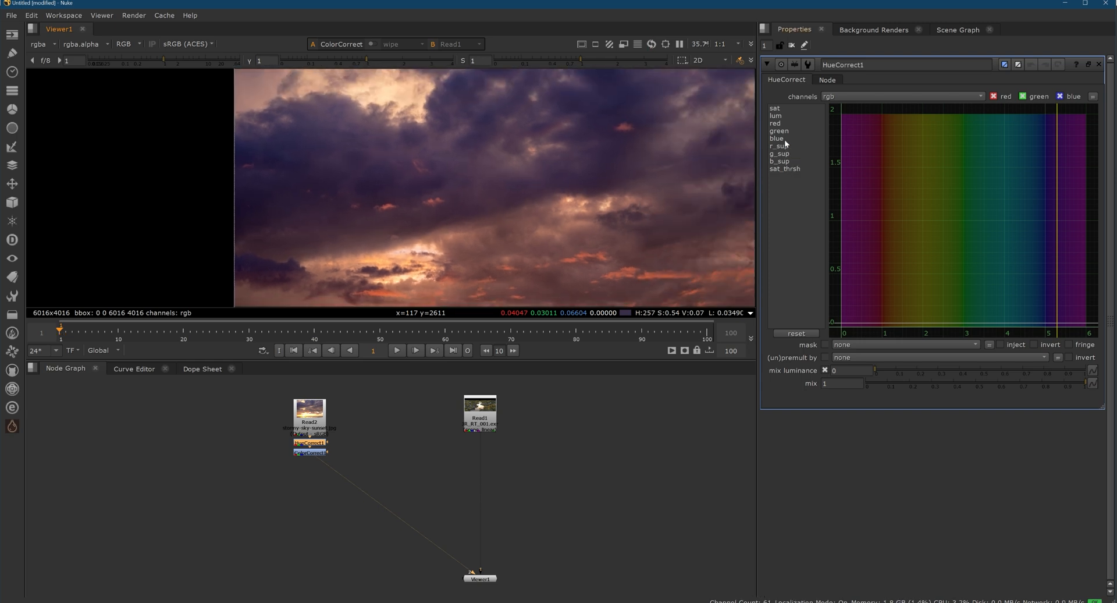
Dip the blue HueCorrect curve near hue 5 and raise red and green in blue-violet hues
drag(1076, 219, 1048, 255)
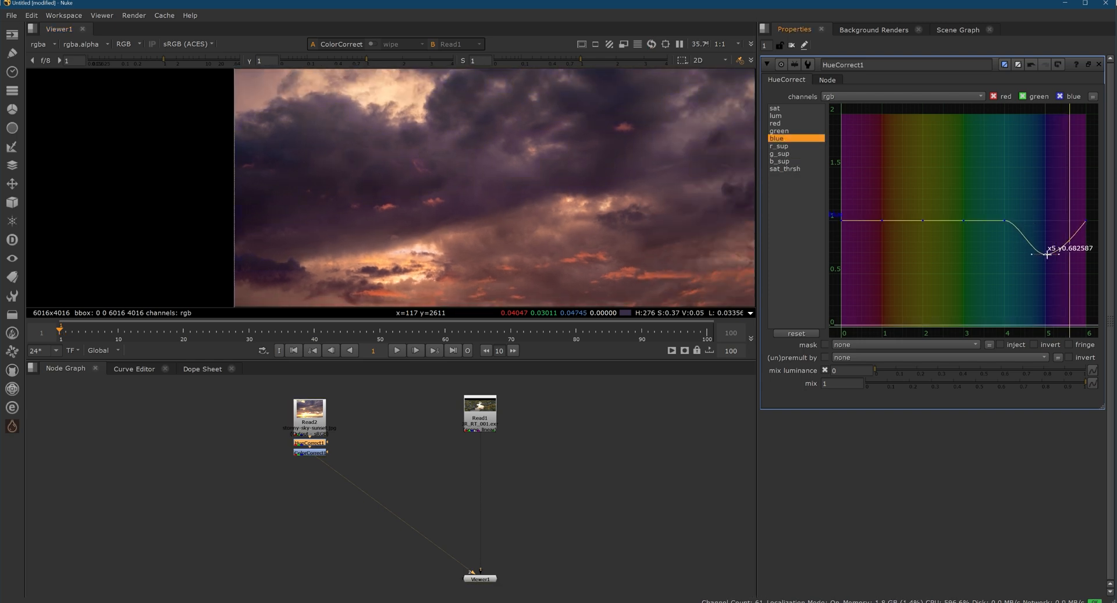
drag(1047, 254, 1048, 240)
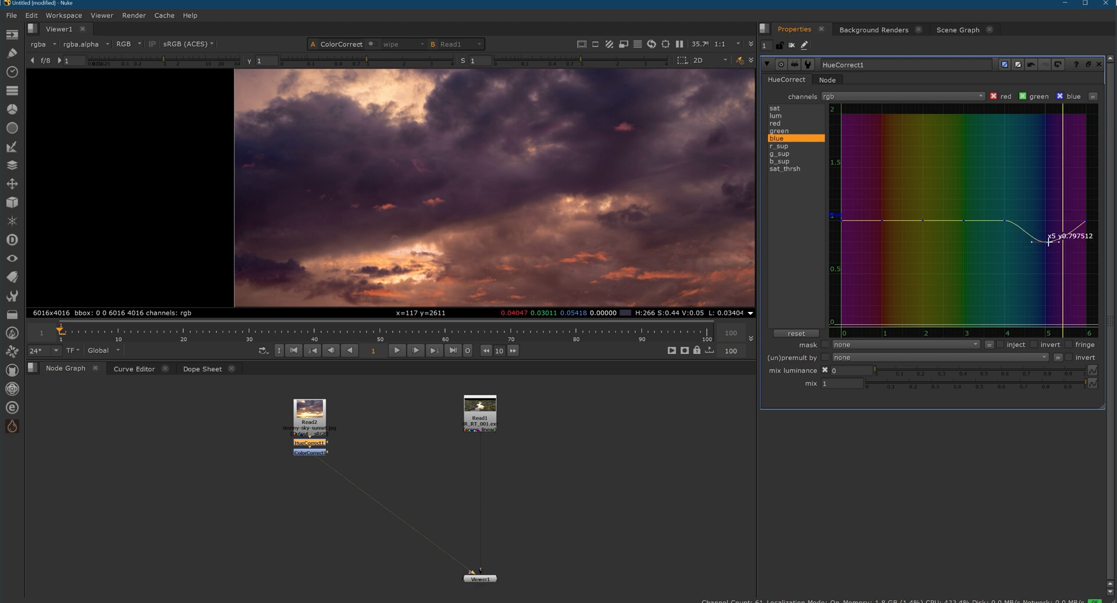
mouse_move(790, 143)
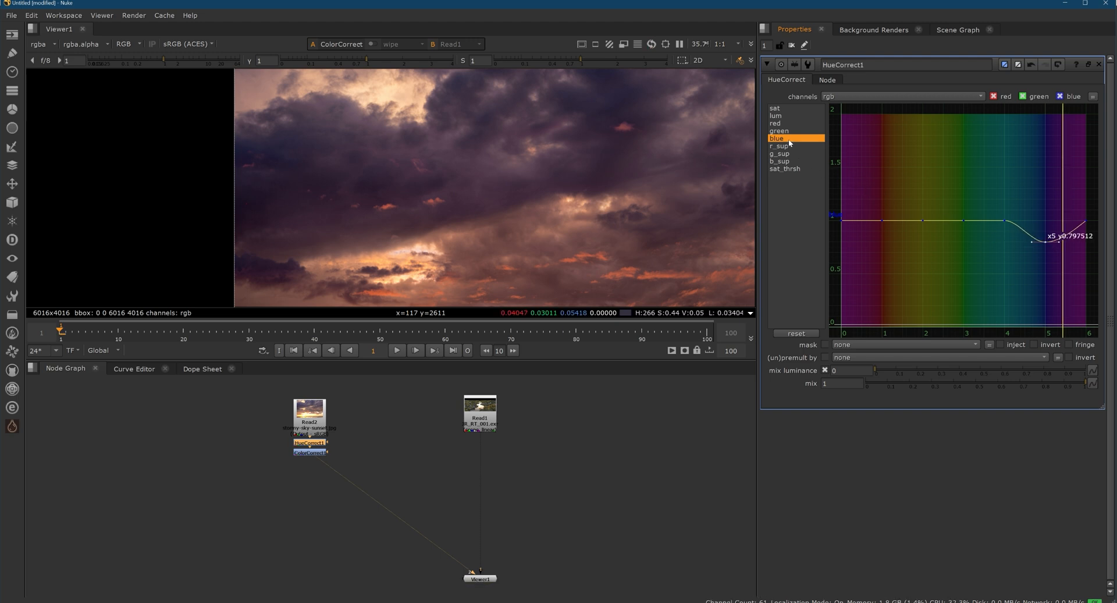
click(774, 122)
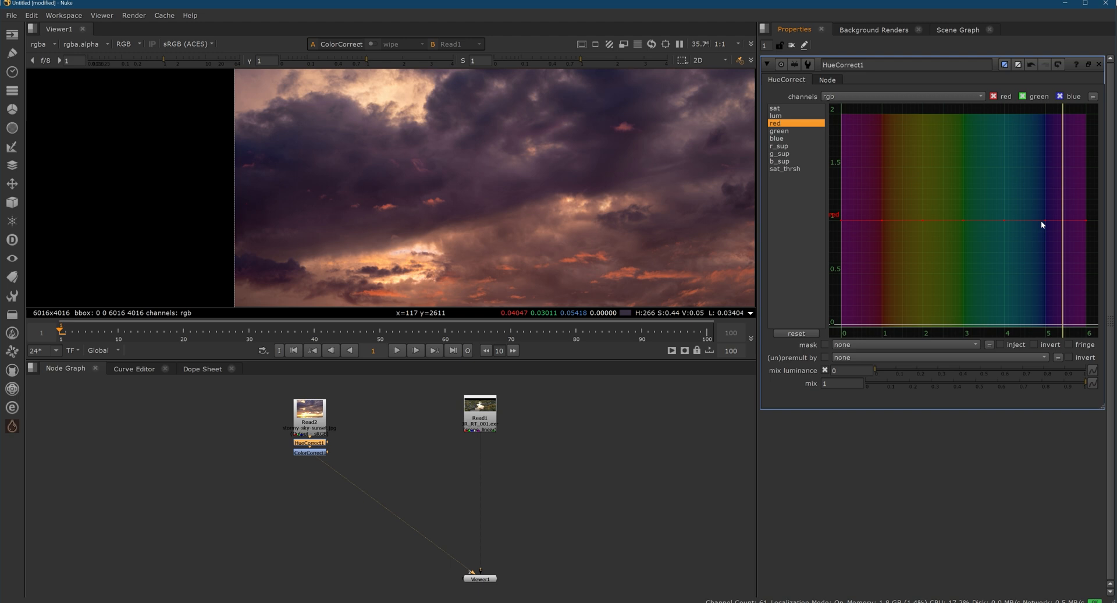
drag(1047, 220, 1044, 207)
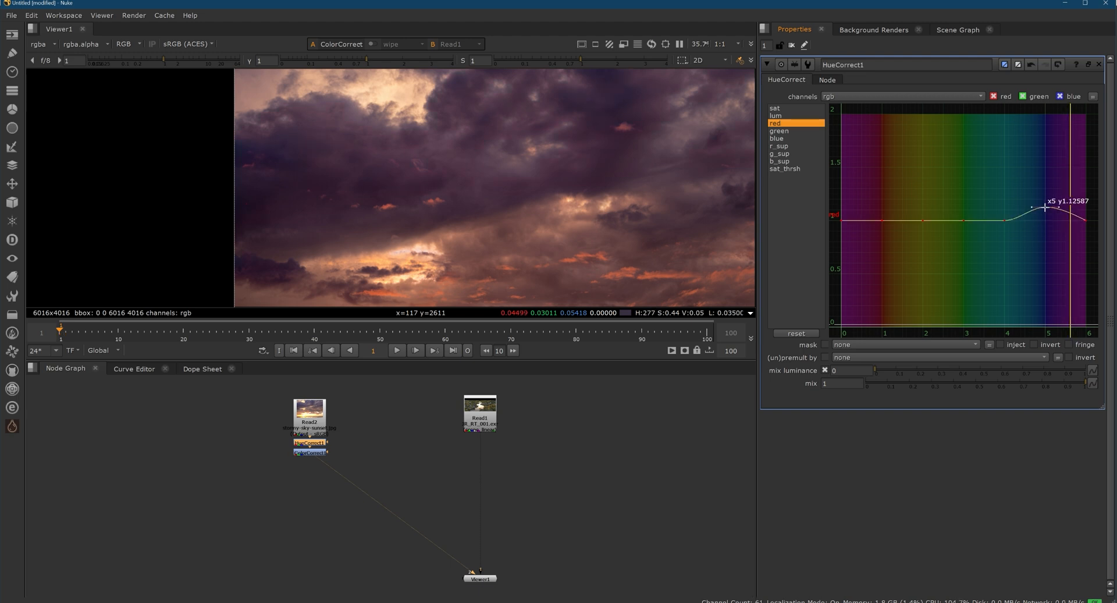
click(778, 131)
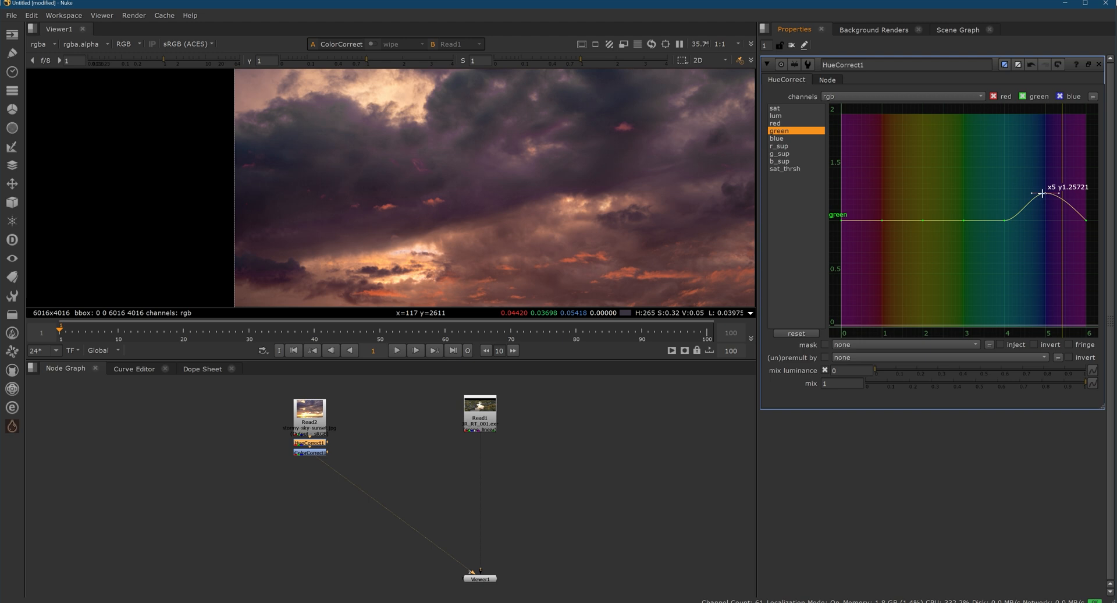
drag(1042, 193, 1040, 194)
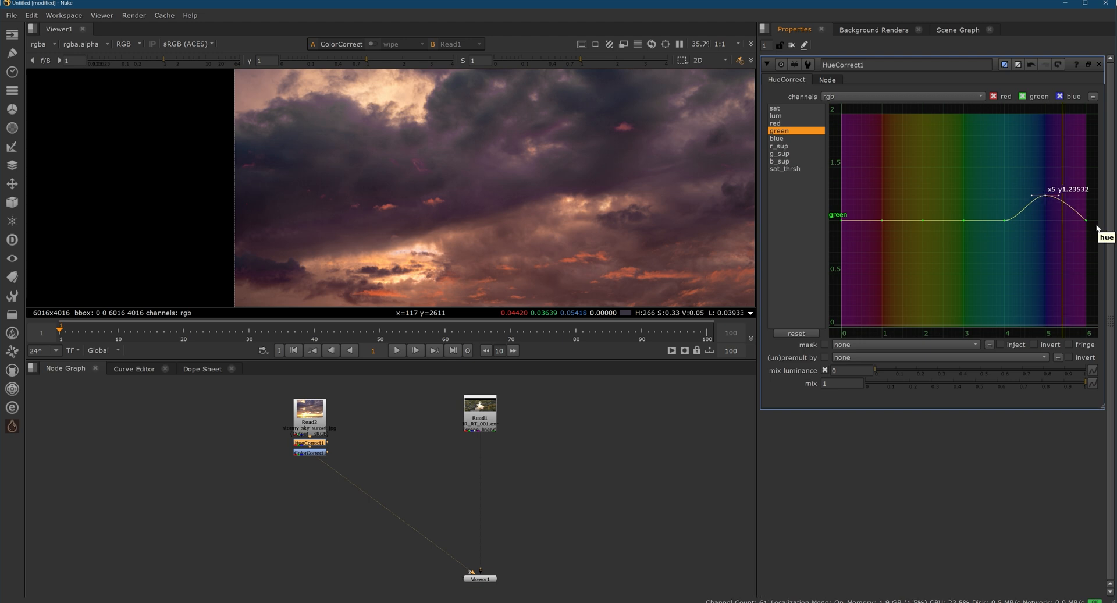
drag(1072, 194, 1085, 210)
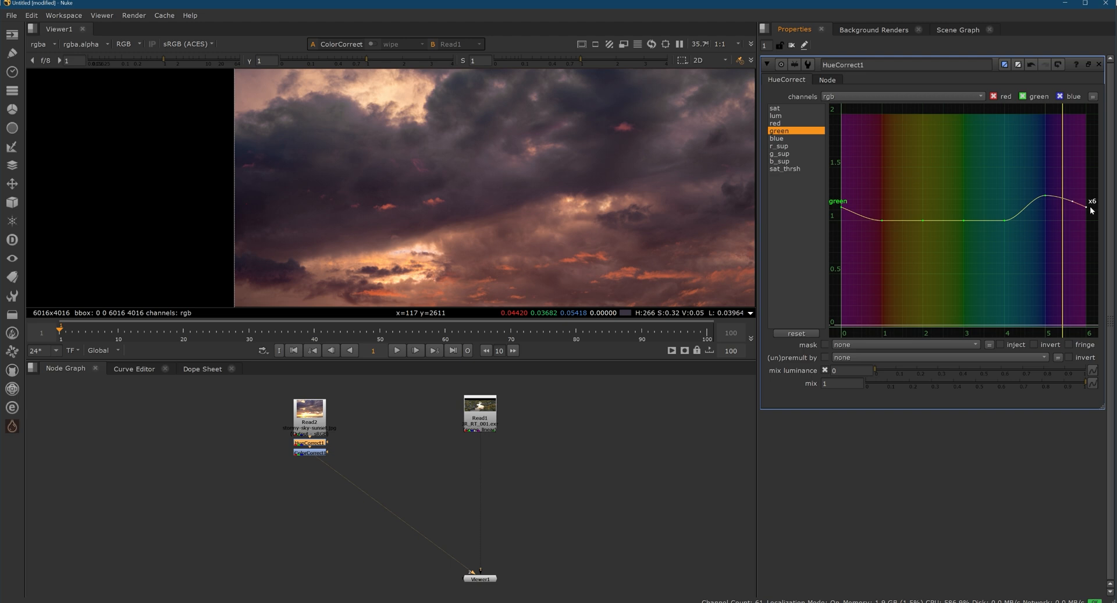
click(775, 123)
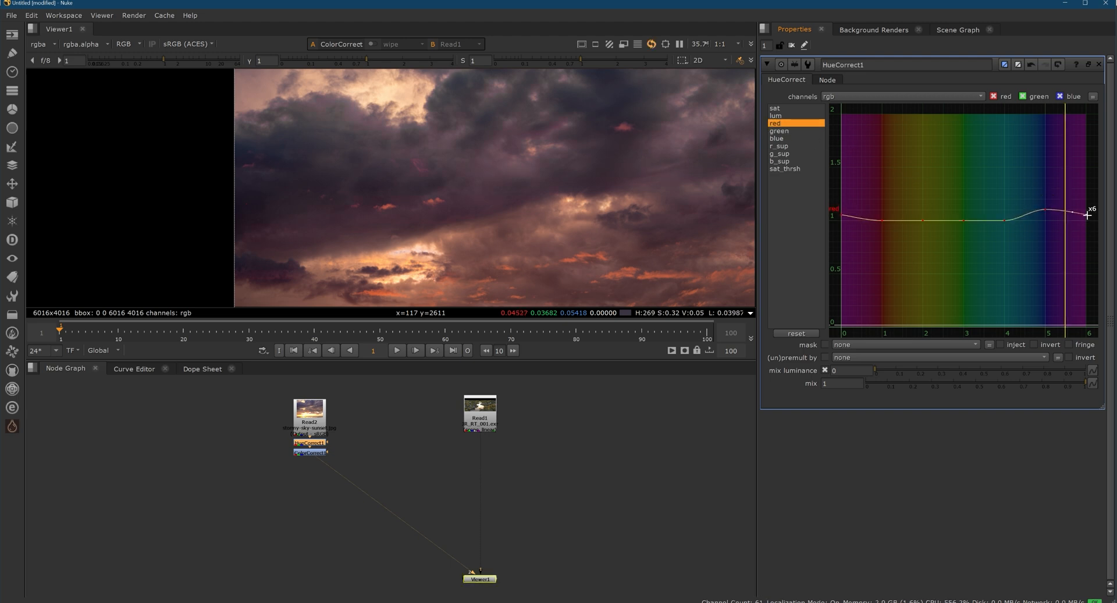
click(778, 137)
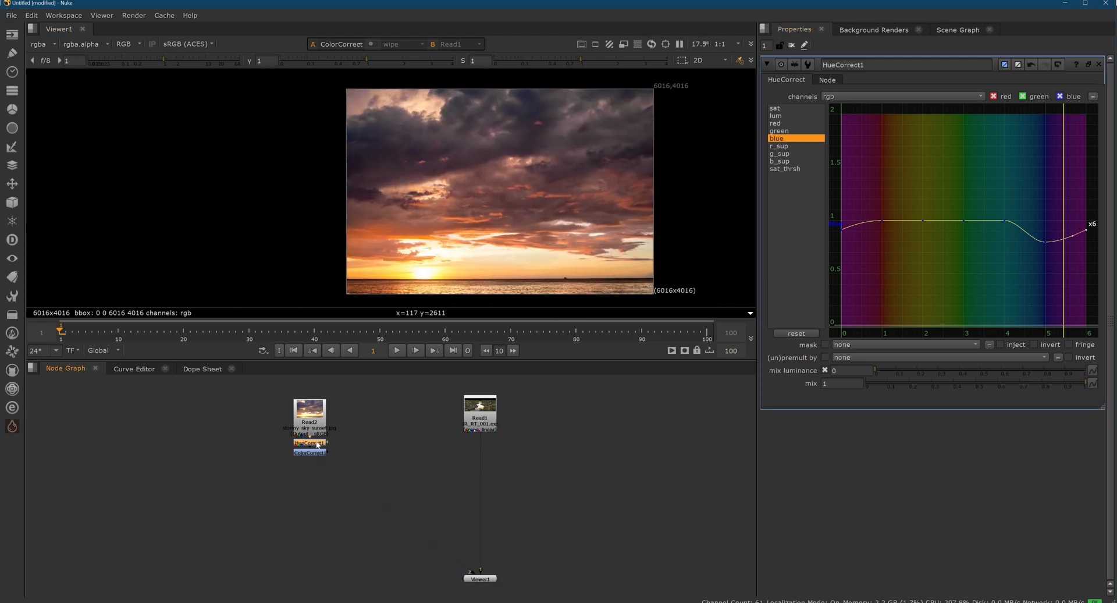
Open the sky's ColorCorrect, add a Reformat node, and raise the sky so the sun shows
click(310, 442)
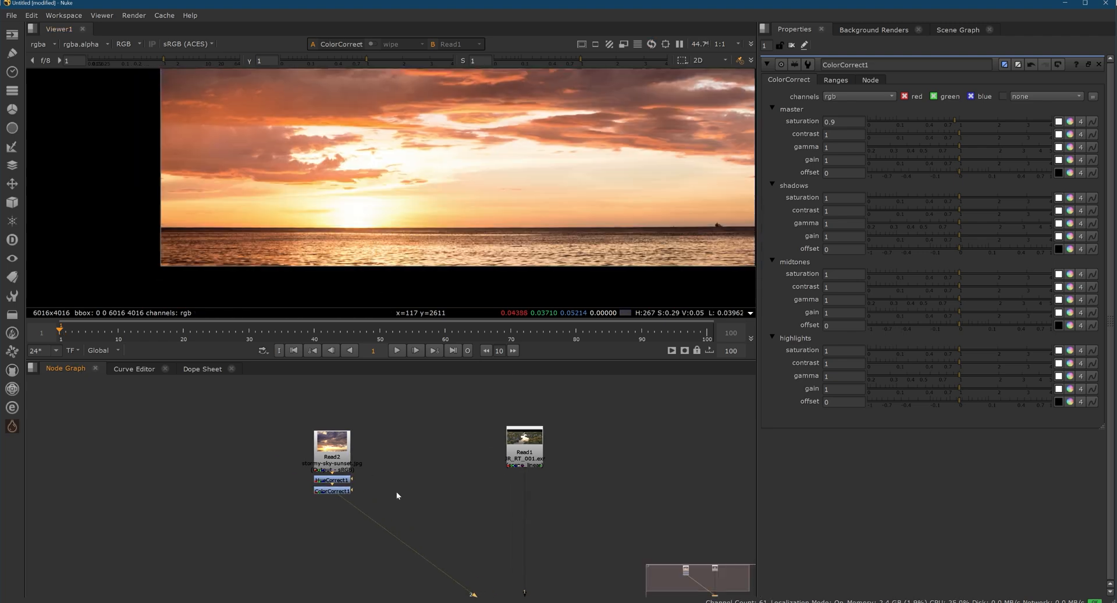
text(ref)
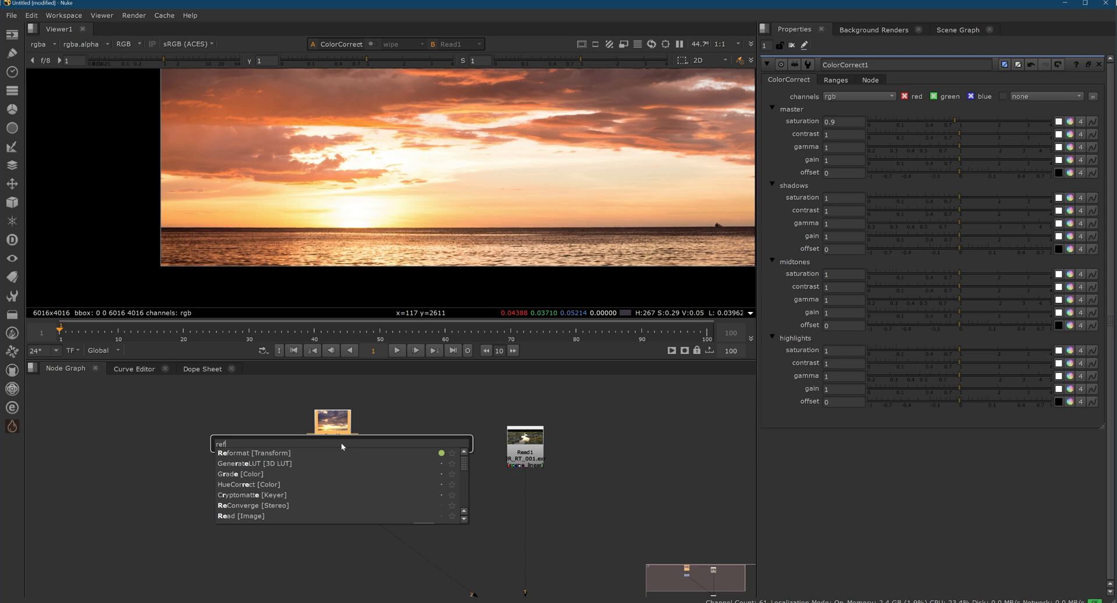
click(253, 453)
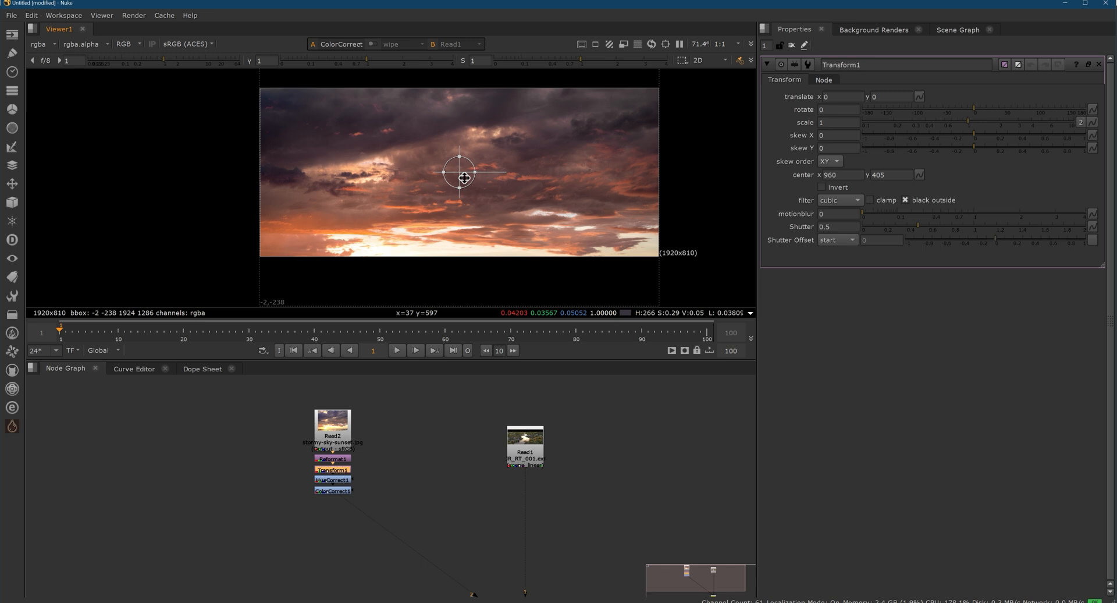
drag(462, 178, 470, 147)
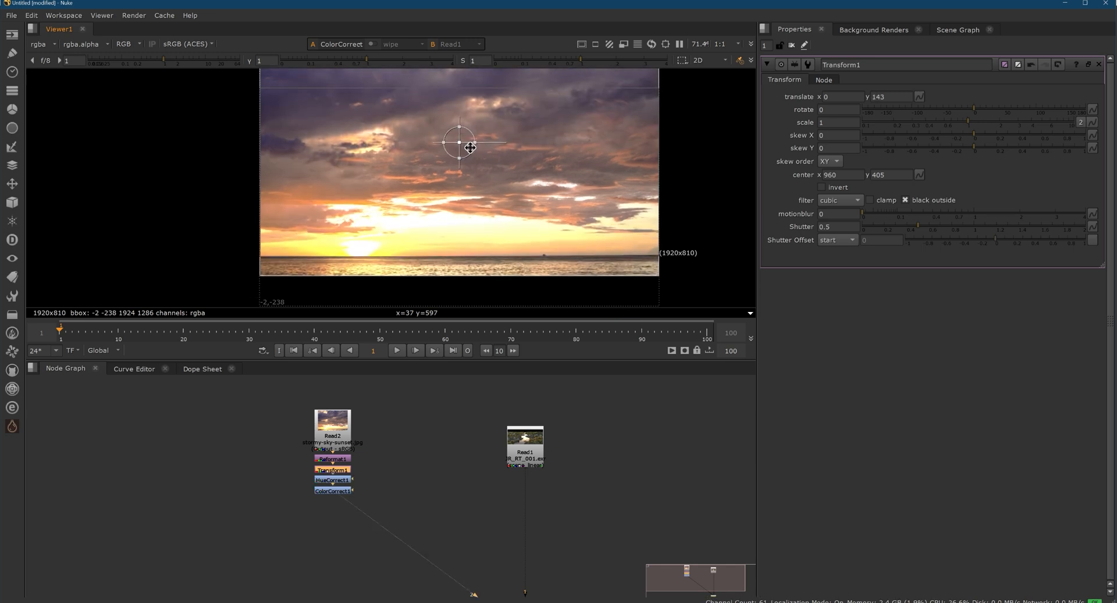
drag(470, 147, 470, 134)
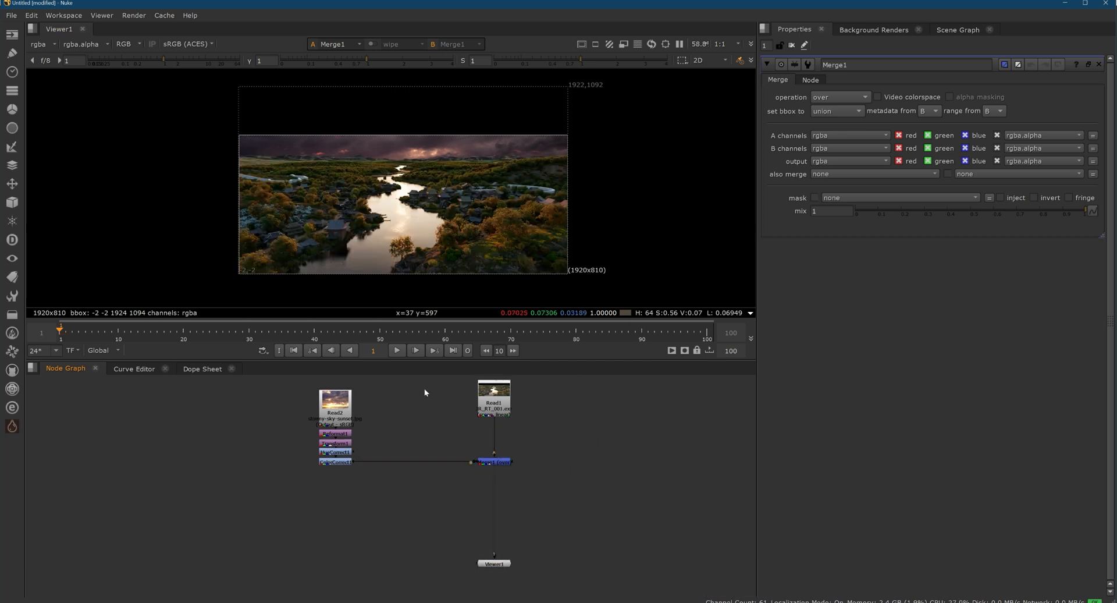
Raise and rescale the sky with Transform1 so it sits above the village horizon
click(335, 443)
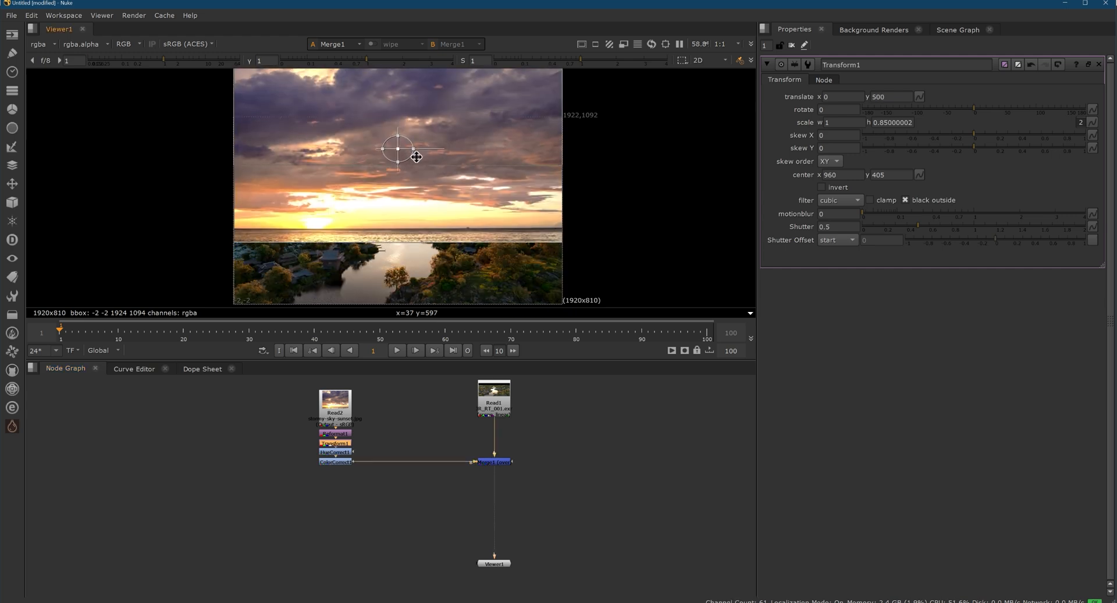
drag(397, 157, 397, 135)
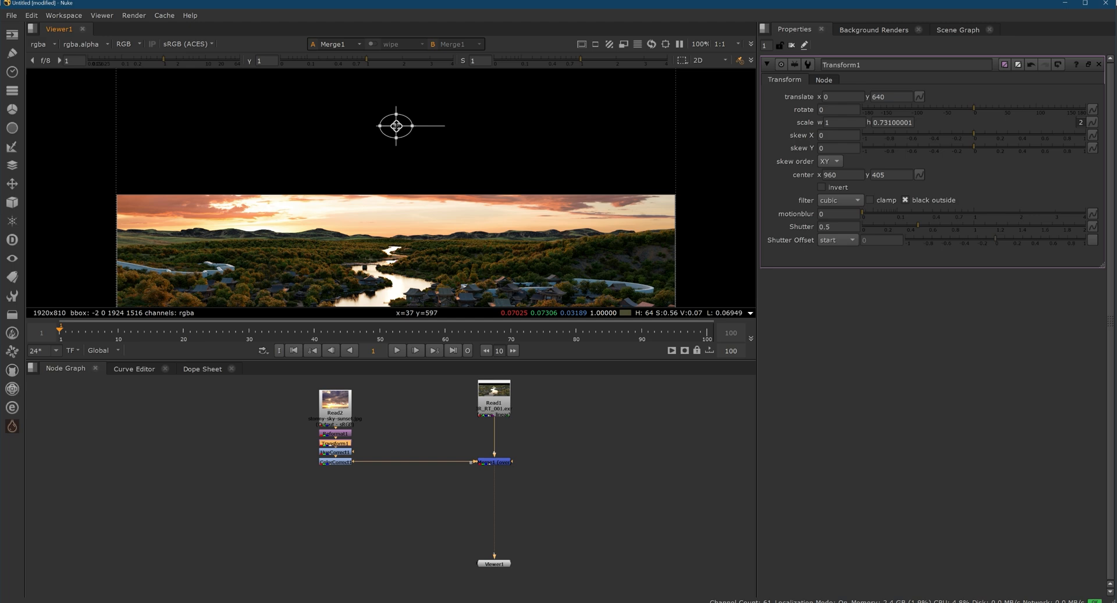
drag(395, 128, 400, 98)
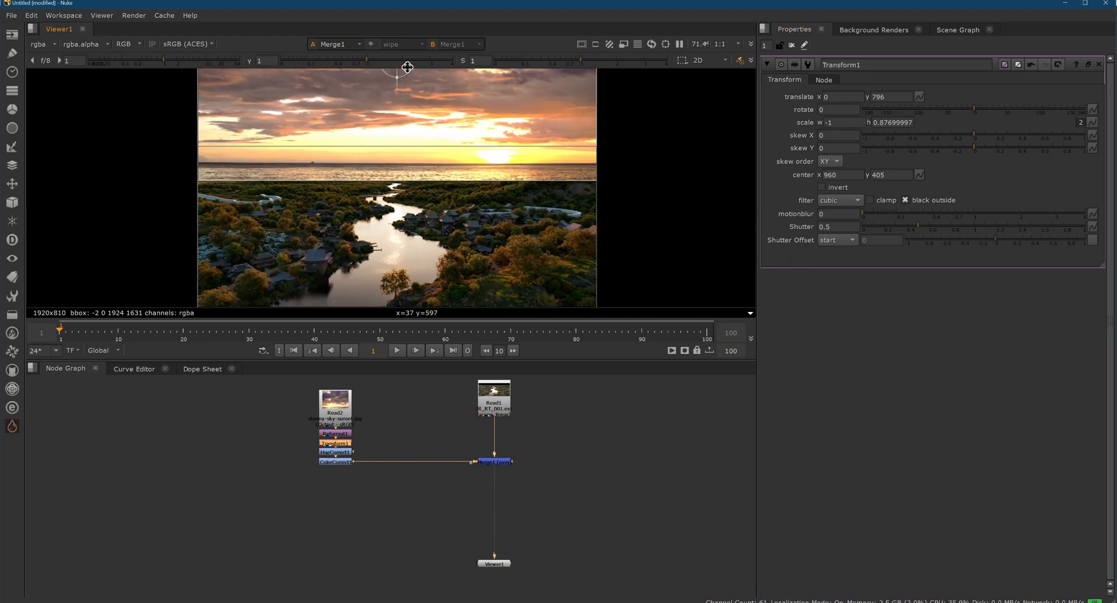
drag(407, 68, 304, 85)
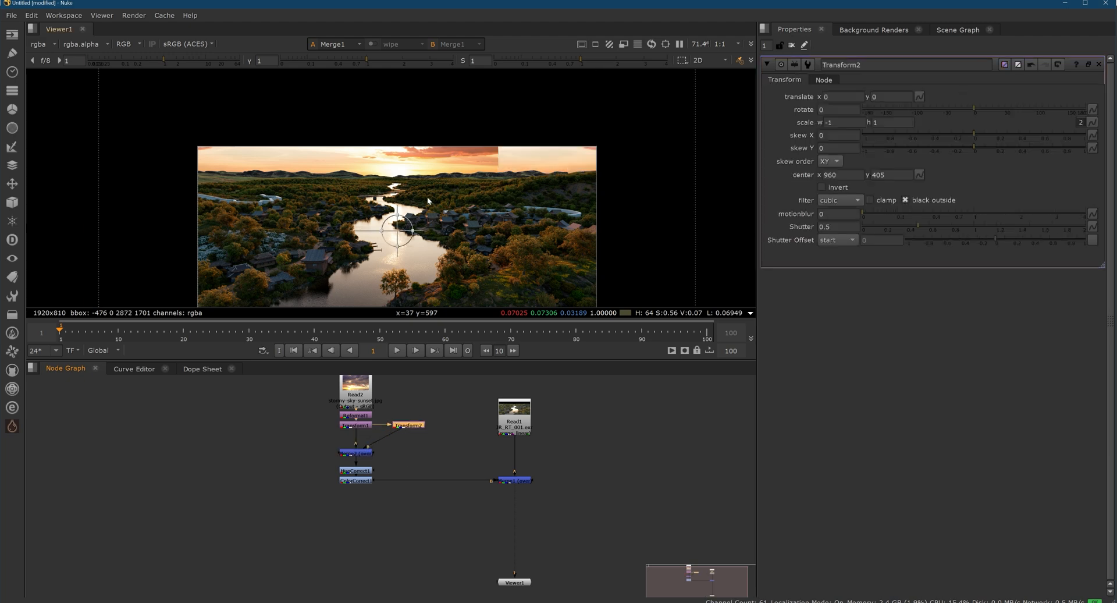
Shift the second sky copy sideways and up, and set its scale w to -1
drag(397, 229, 603, 229)
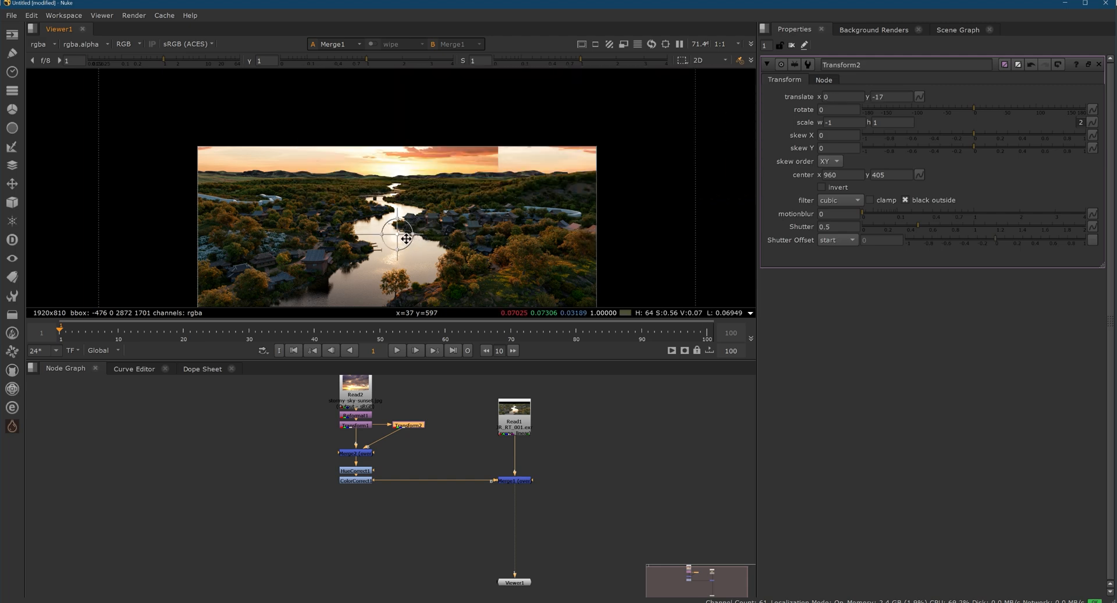
drag(406, 239, 396, 239)
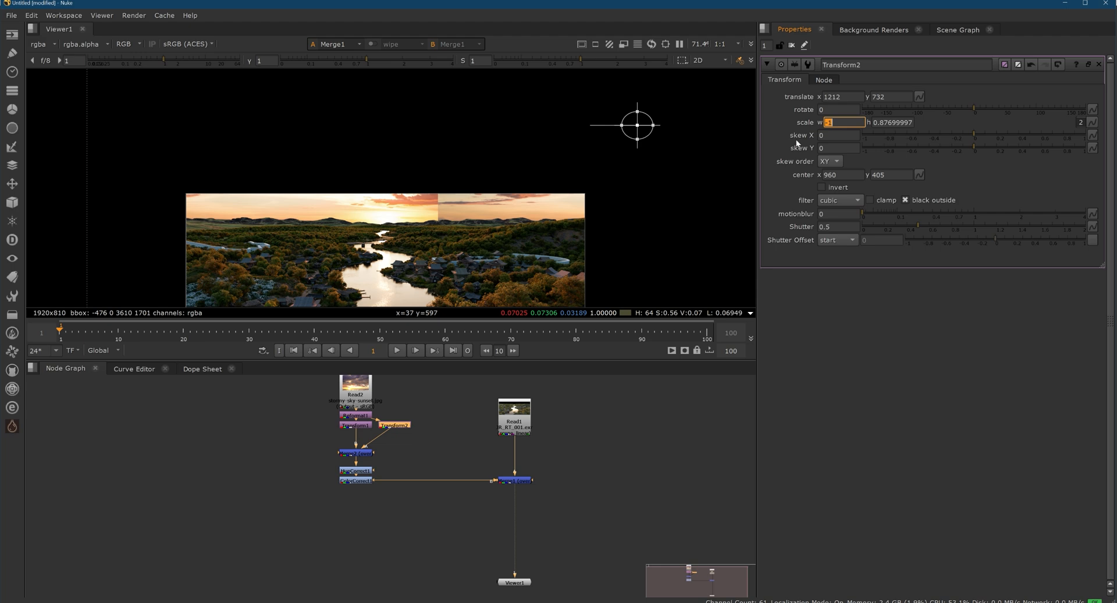
text(-1)
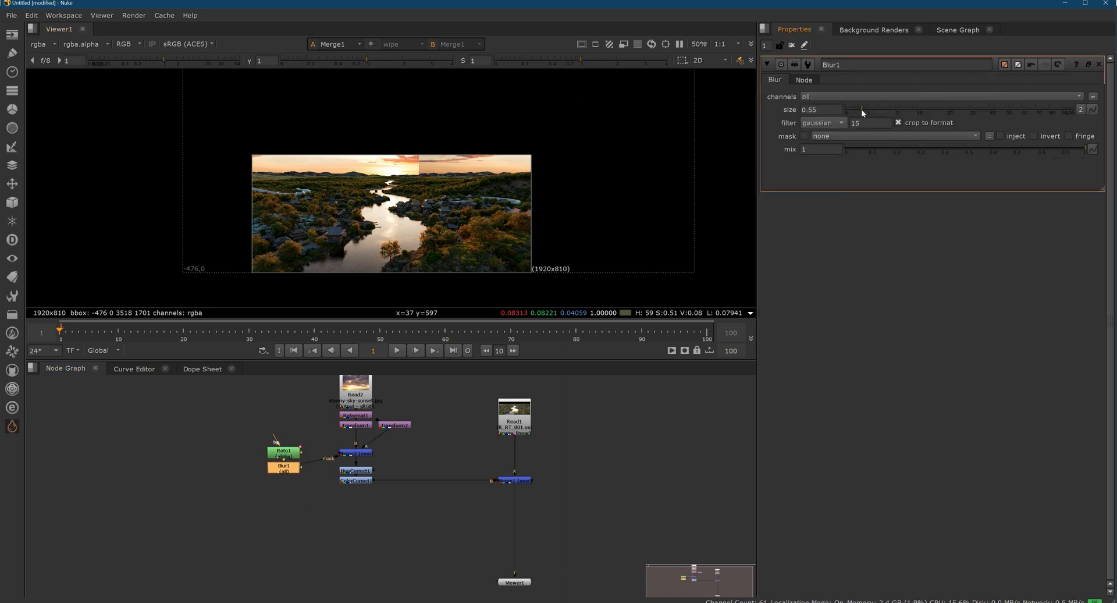
Soften the Roto1 seam mask with a size 200 blur feeding Merge2's mask
text(200)
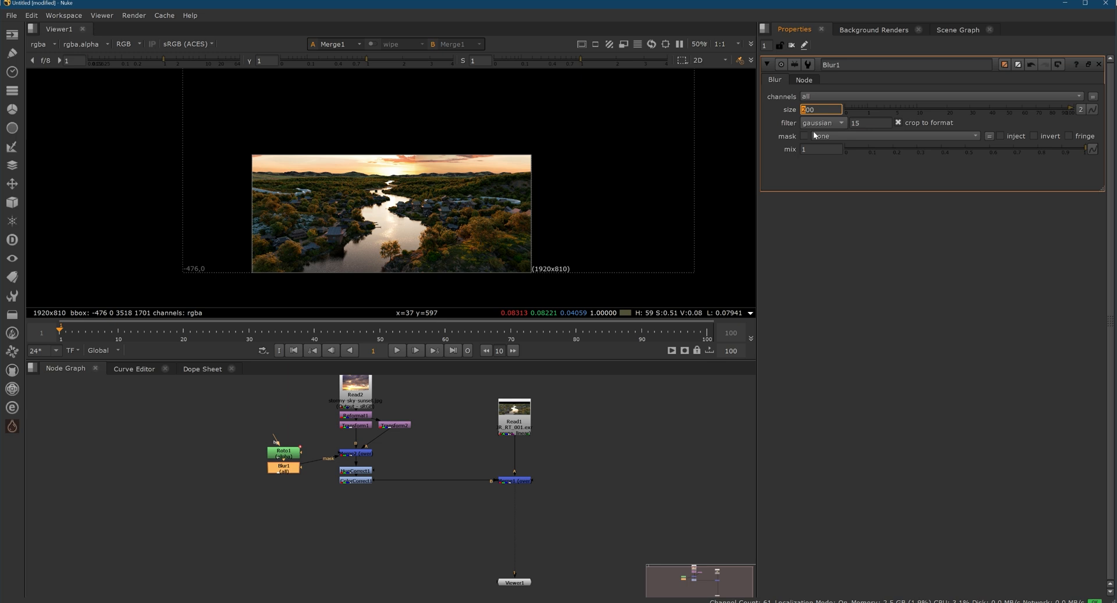
click(283, 453)
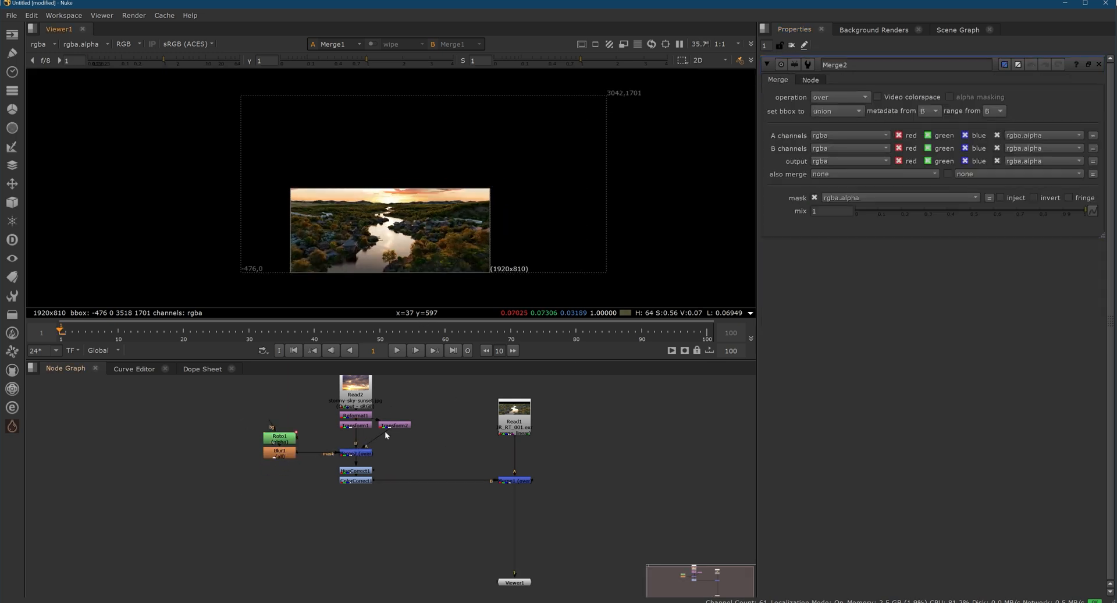
text(cro)
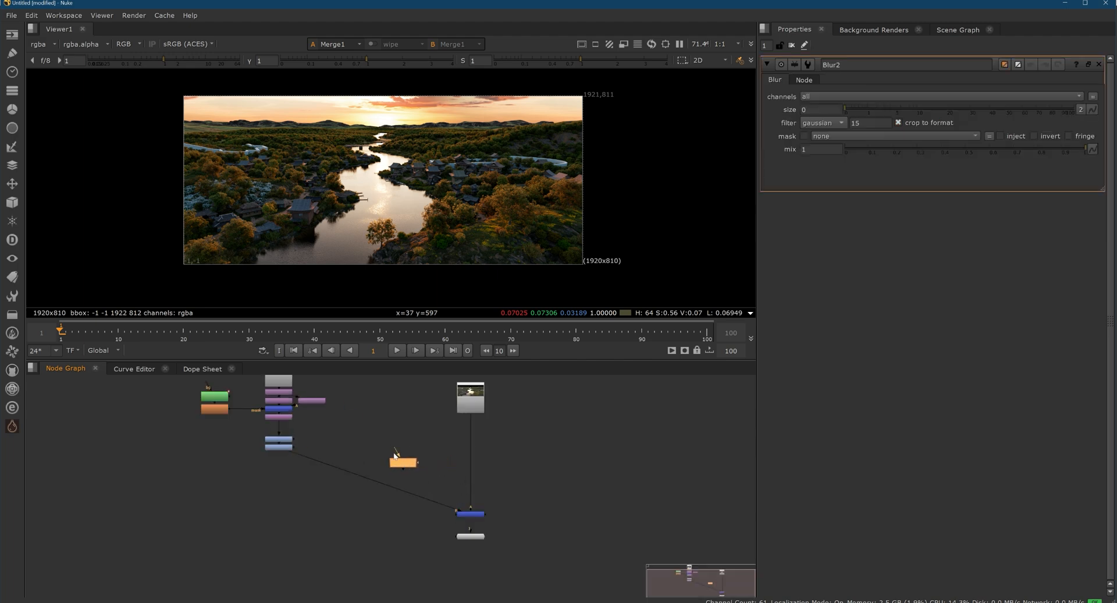
Blur the corrected sky by 450 and attach a Shuffle node to the village render
drag(404, 462, 370, 452)
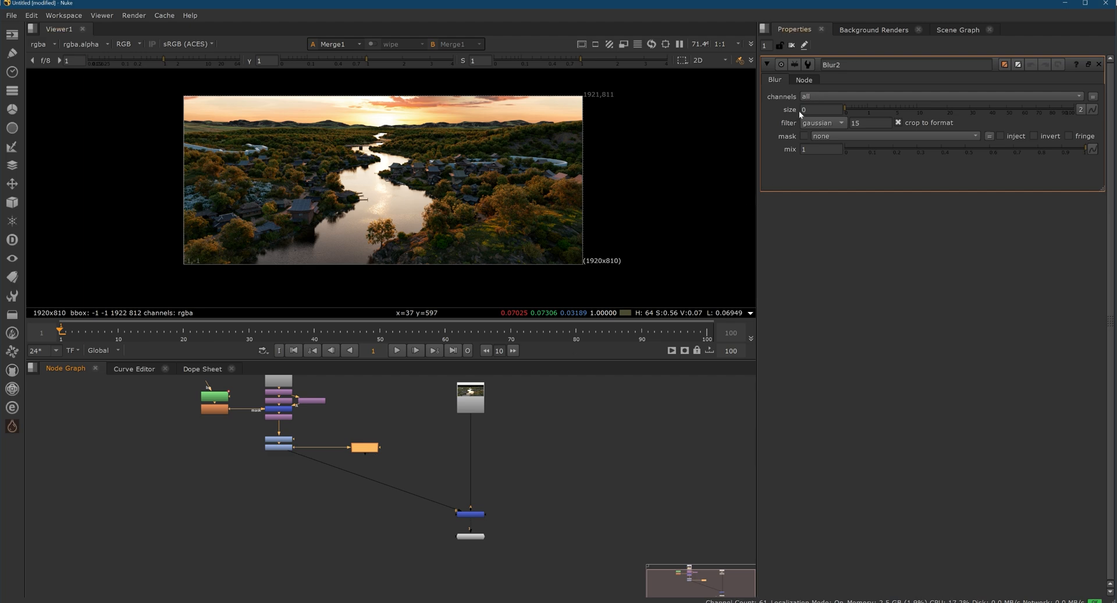
text(450)
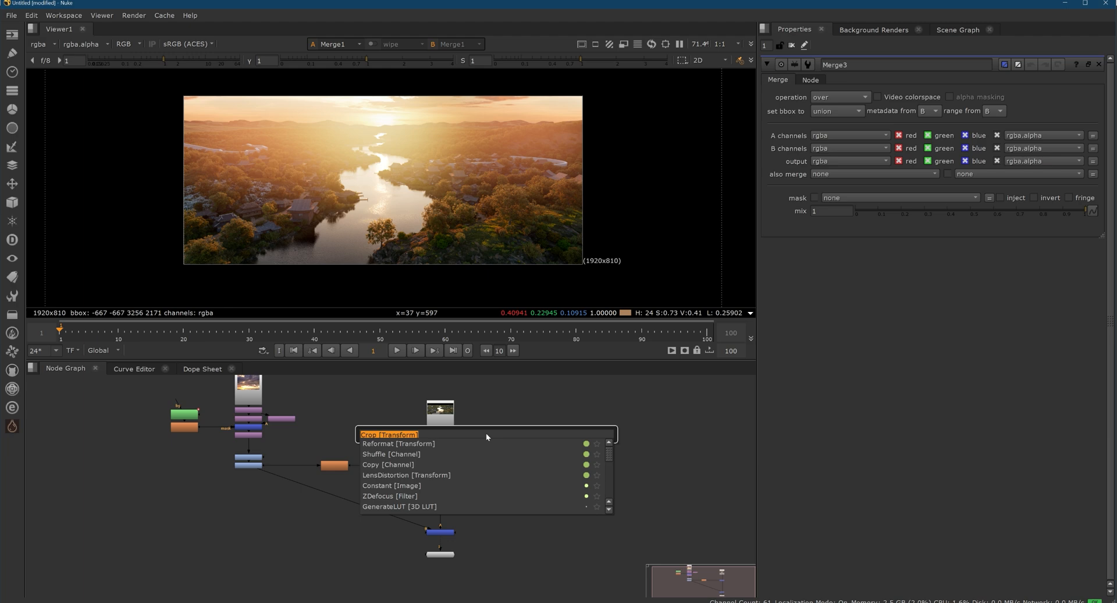
click(390, 453)
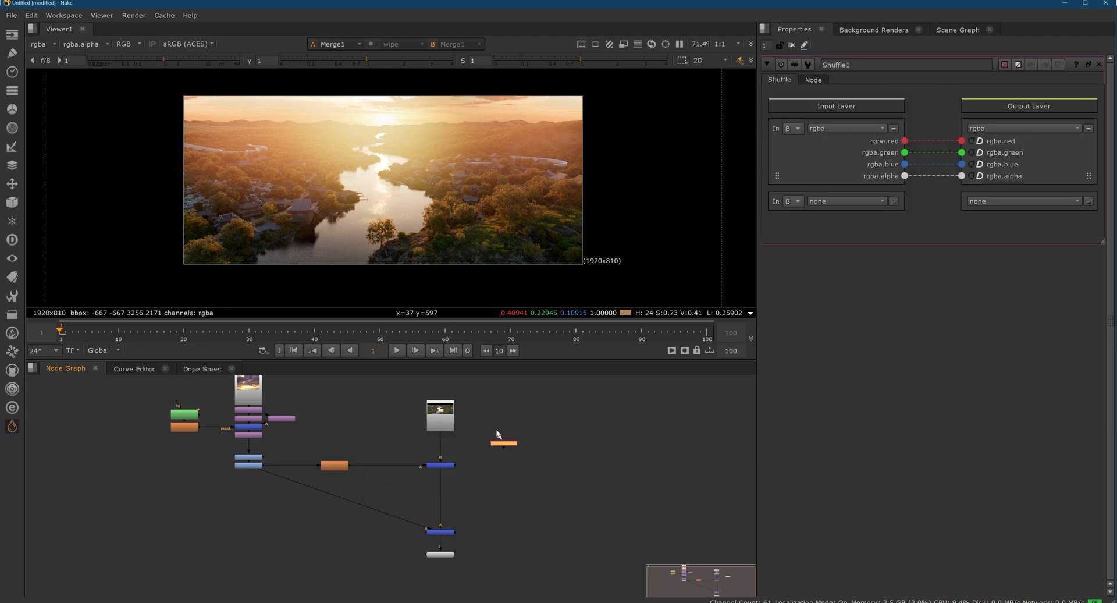
drag(504, 442, 495, 415)
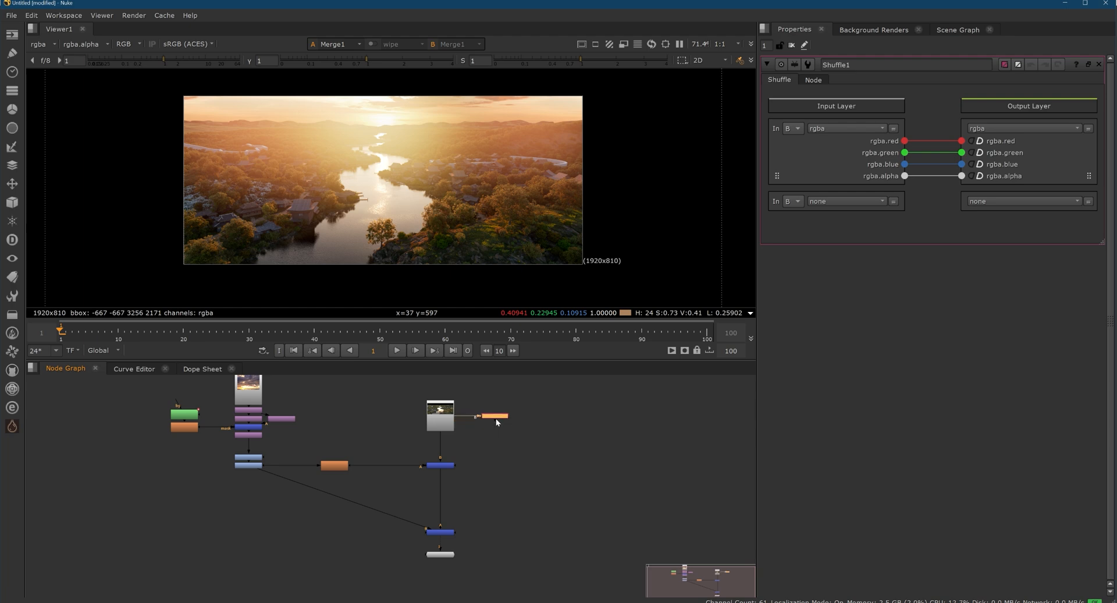
Extract the depth layer and grade it into alpha to mask Merge3
click(848, 128)
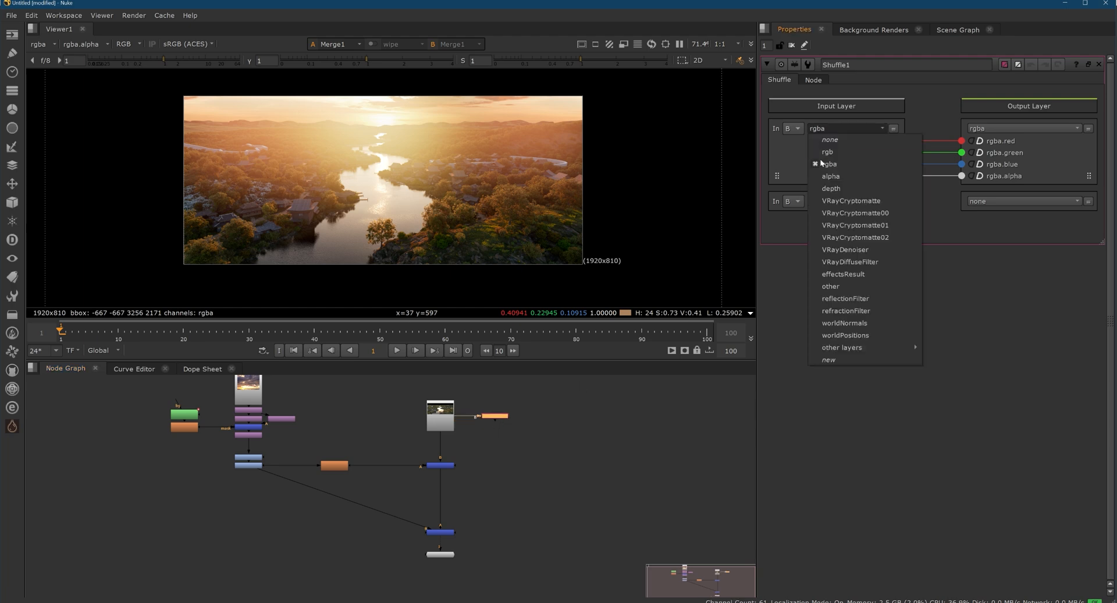
click(831, 188)
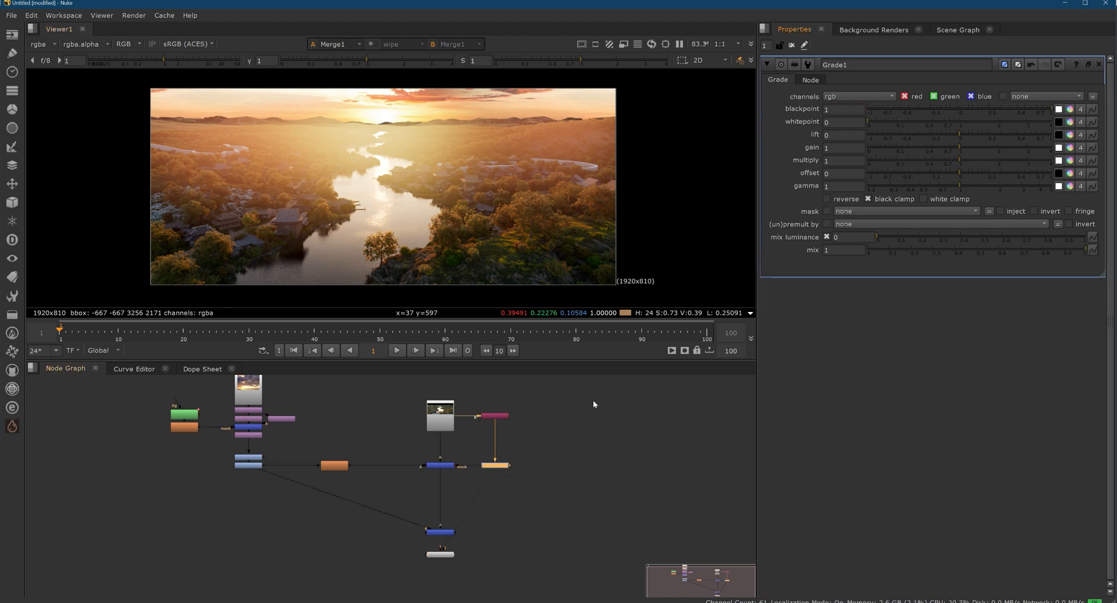
click(858, 96)
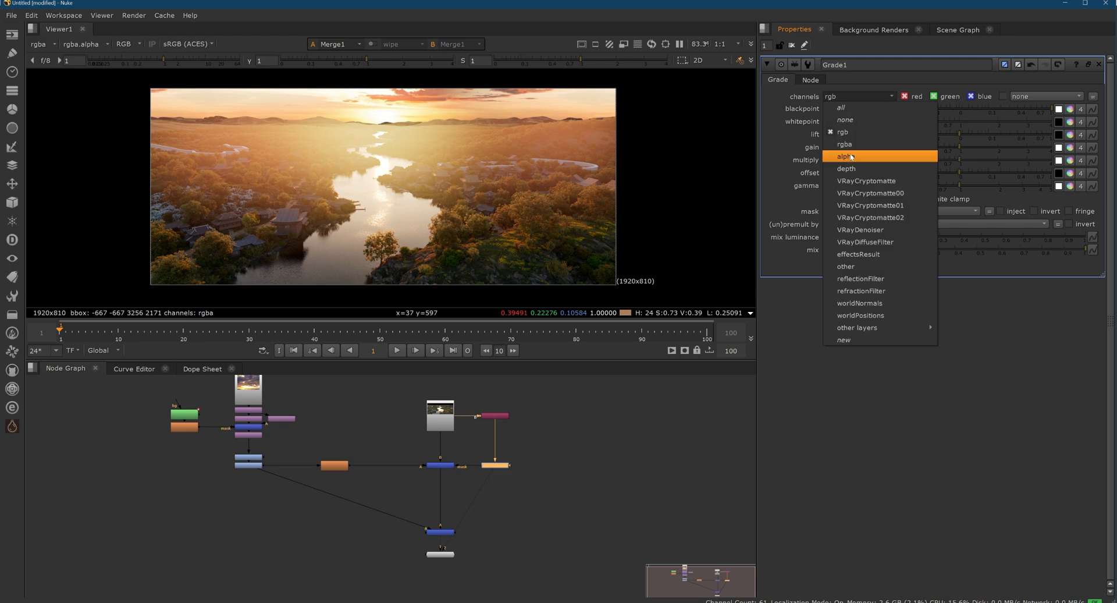
click(844, 143)
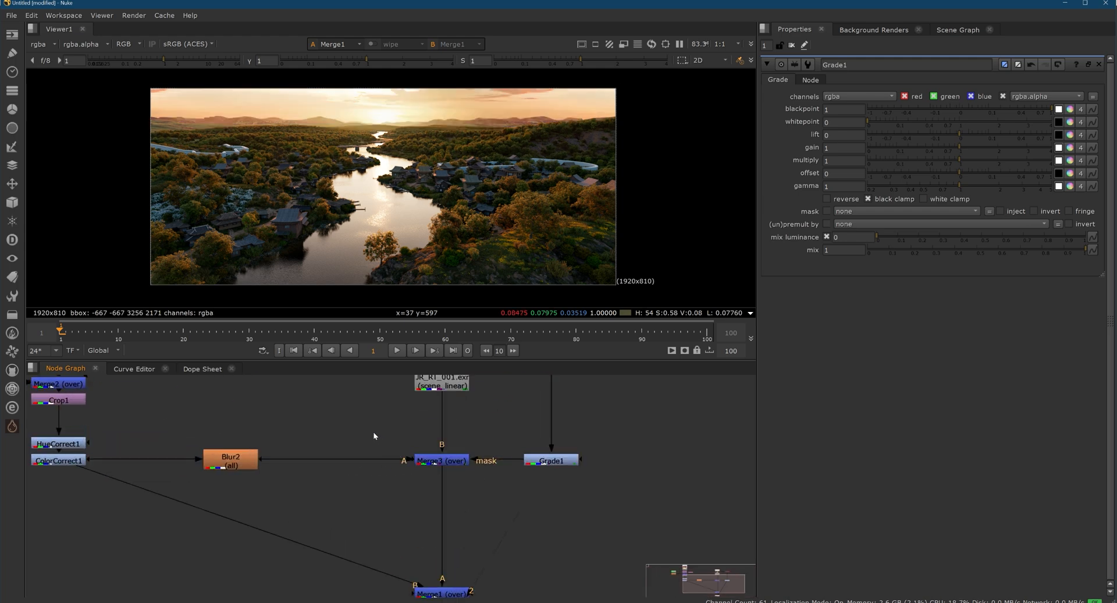
mouse_move(229, 443)
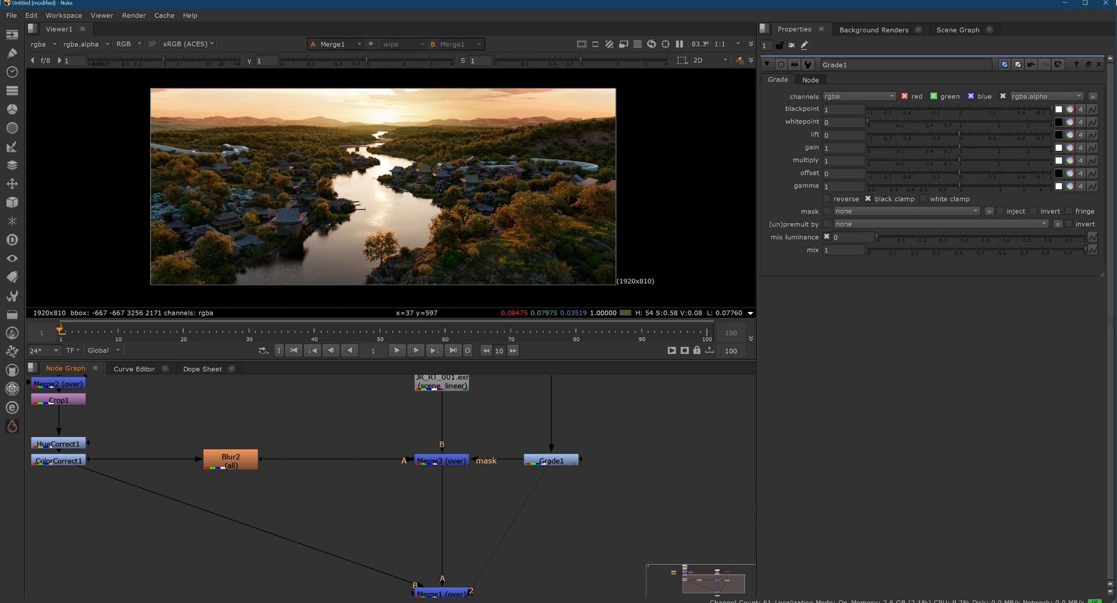
mouse_move(334, 429)
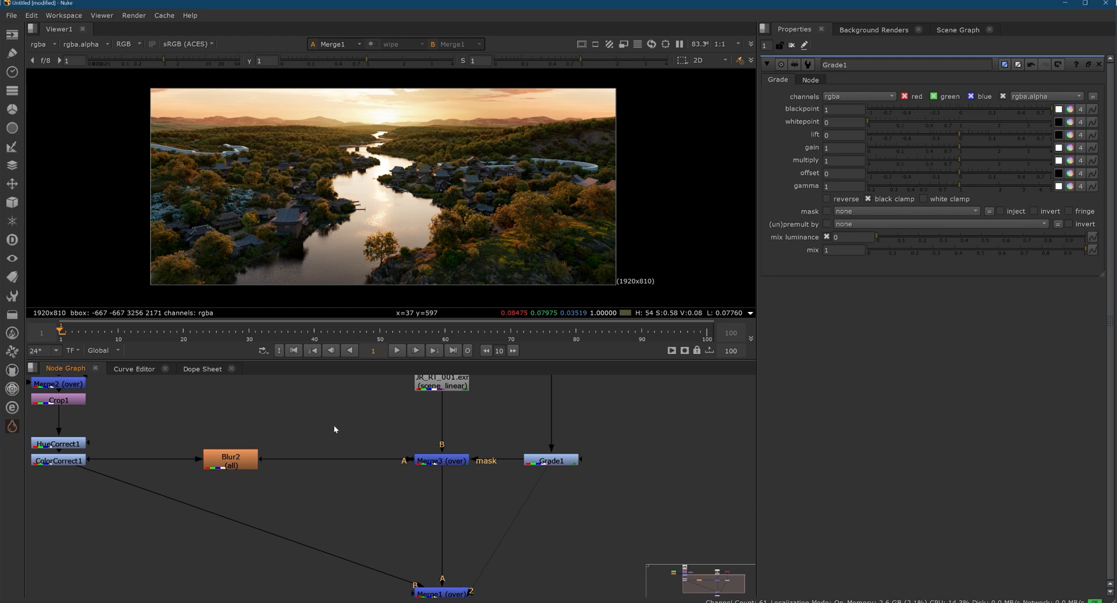
Insert a LightWrap node after the village render, with the sky as background
text(light)
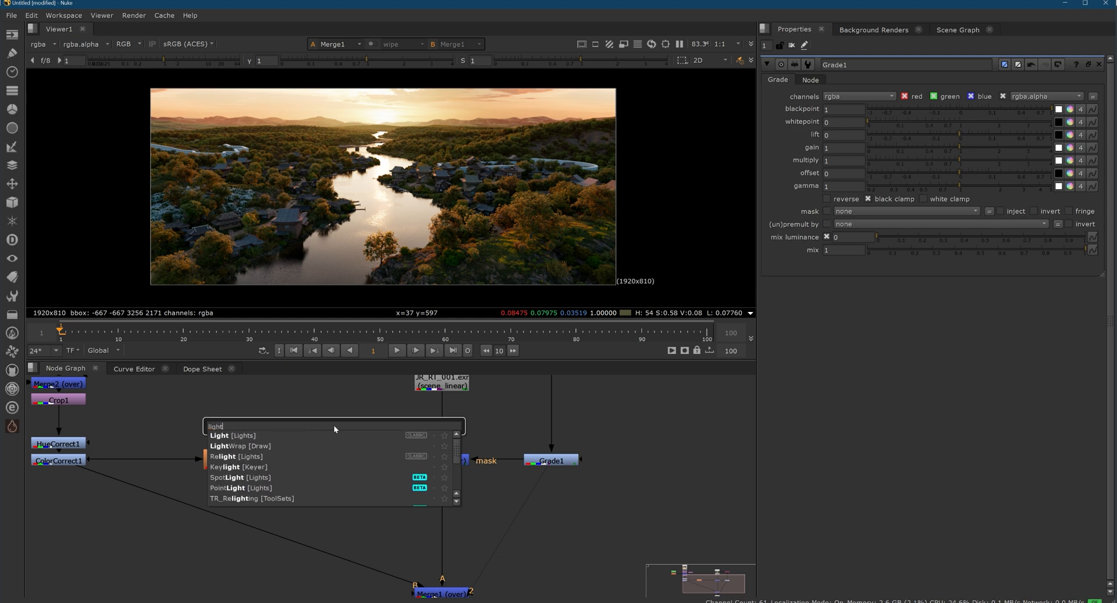
click(240, 445)
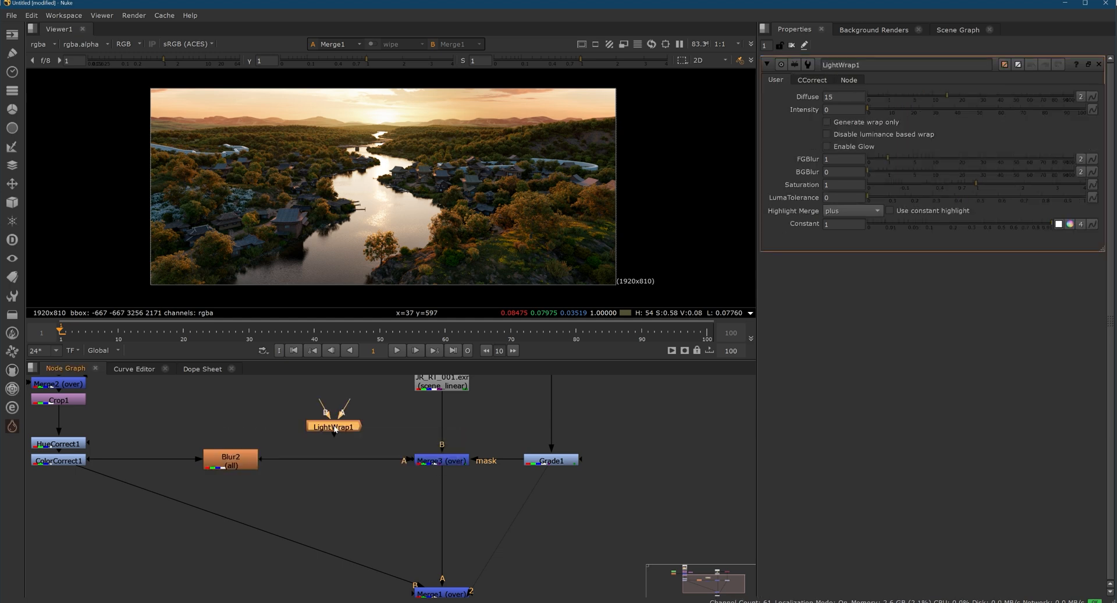
drag(332, 425, 364, 434)
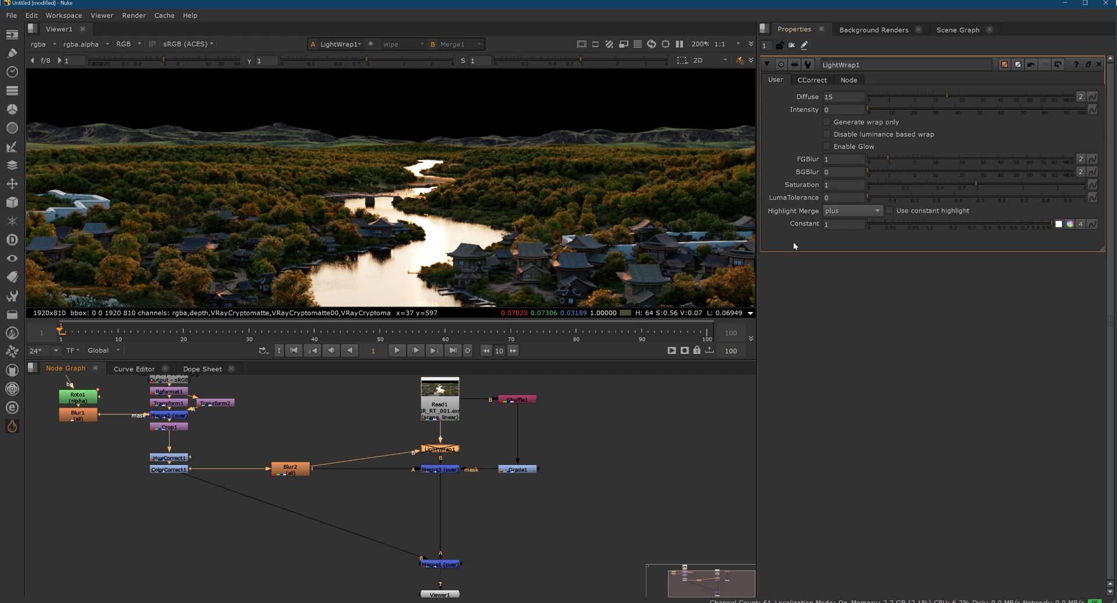
click(843, 109)
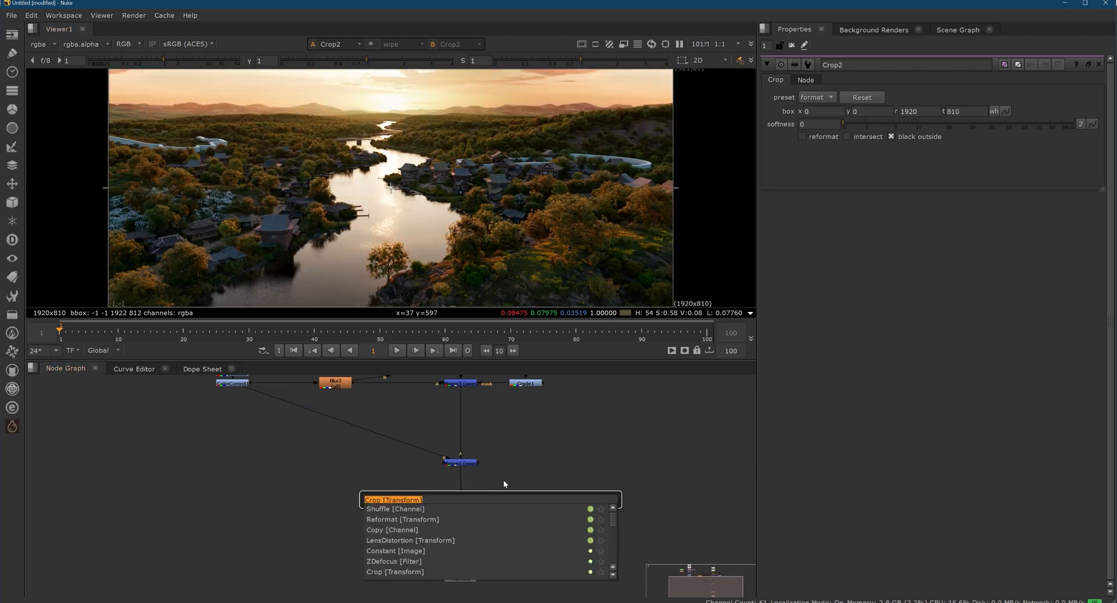
Add vignette Grade2 at multiply 0.5 with an inverted matte, and sky Grade3 gain 4
click(393, 498)
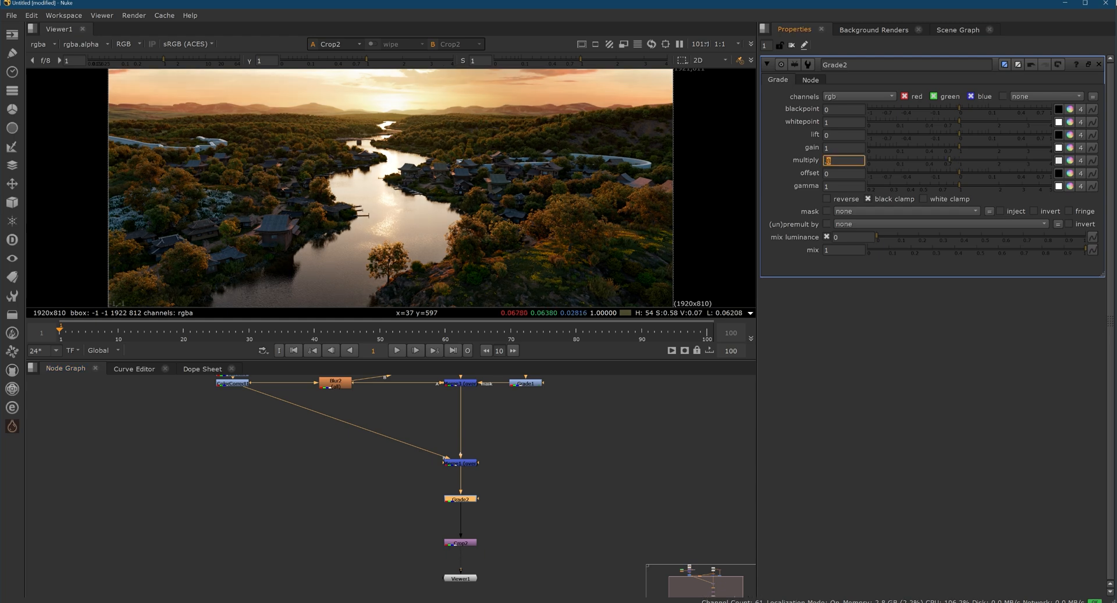
text(0.5)
text(inve)
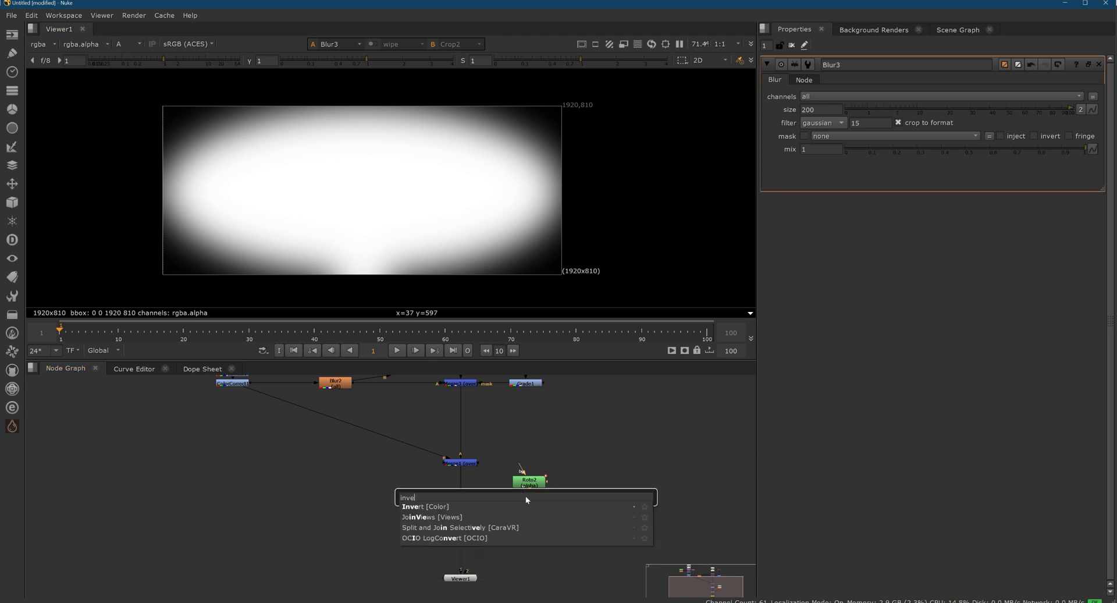
click(426, 506)
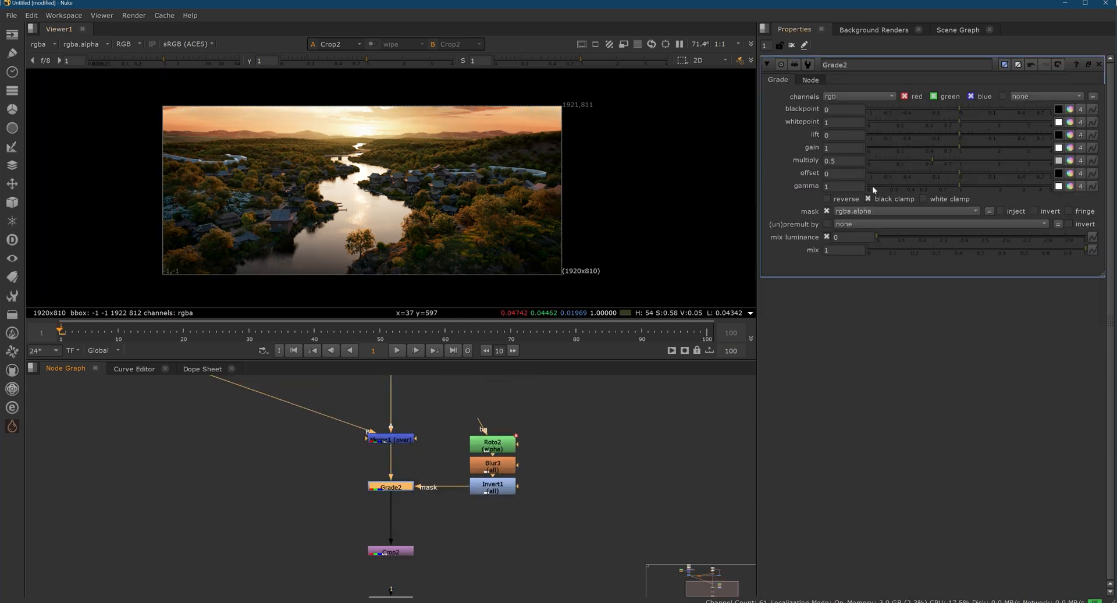
text(0.5)
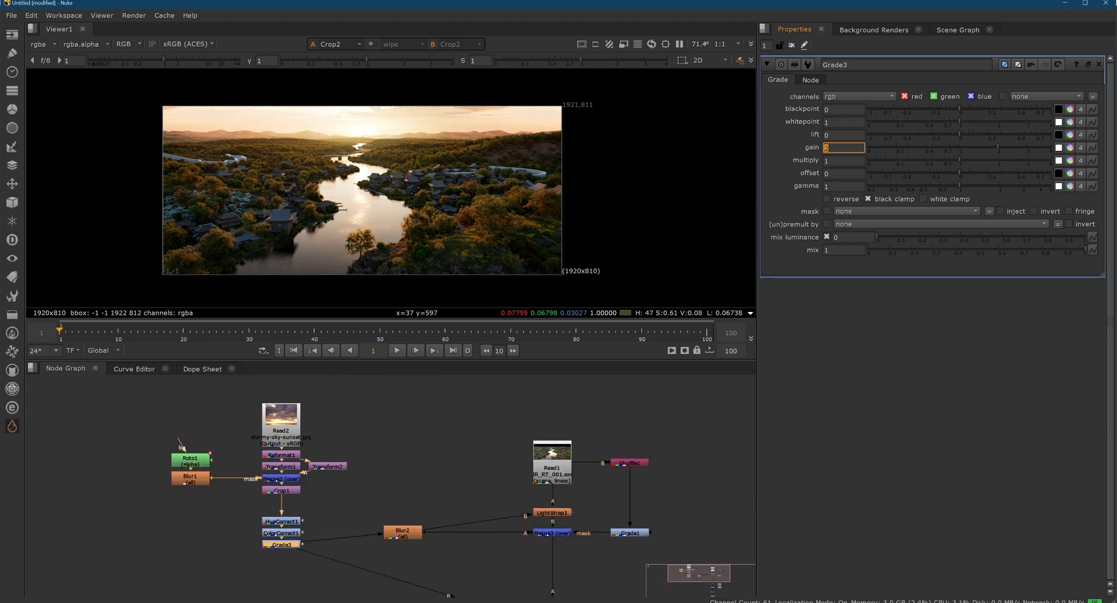
text(4)
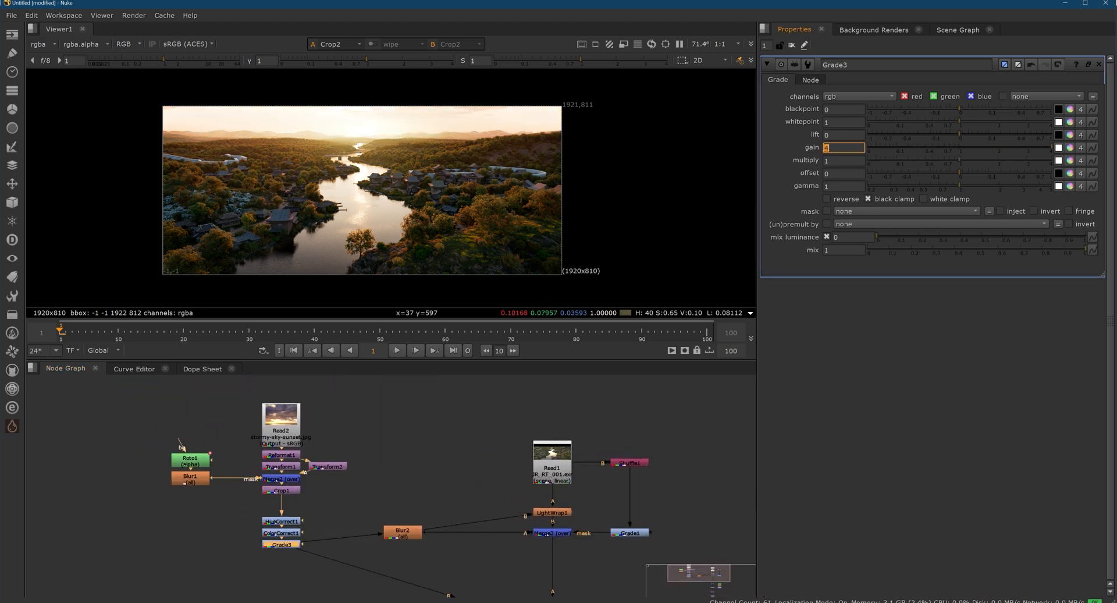